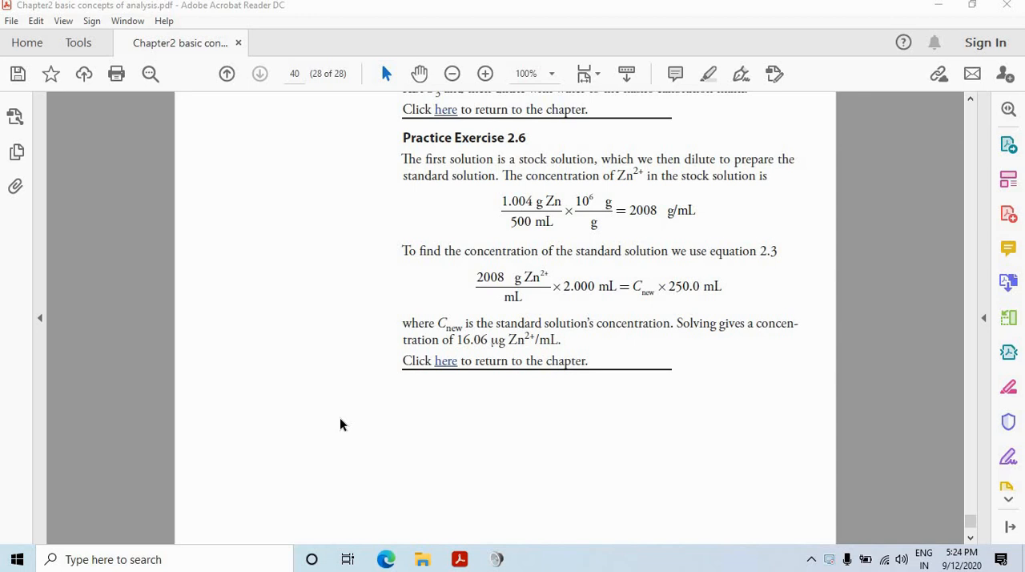
mouse_move(638, 248)
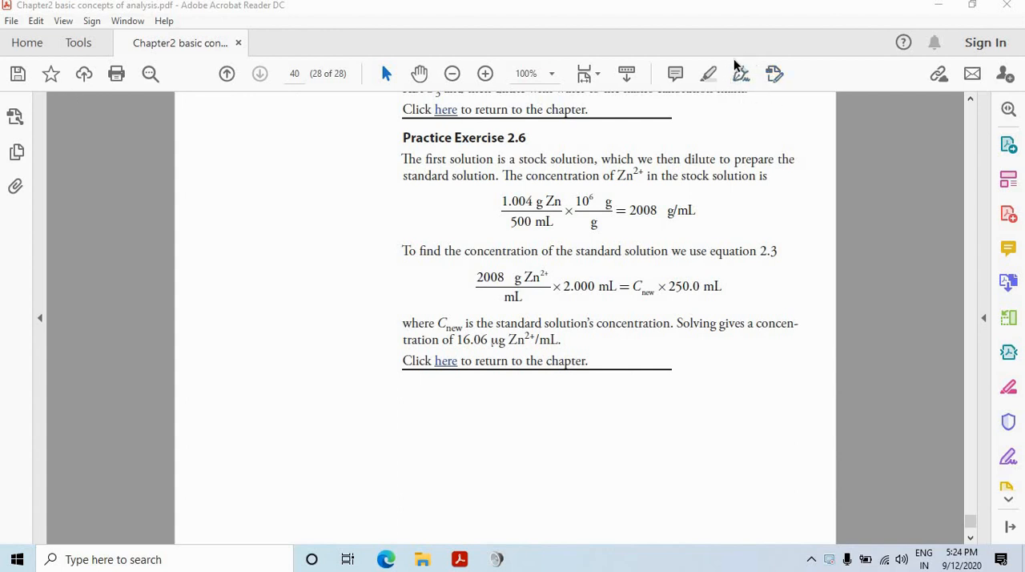
mouse_move(738, 90)
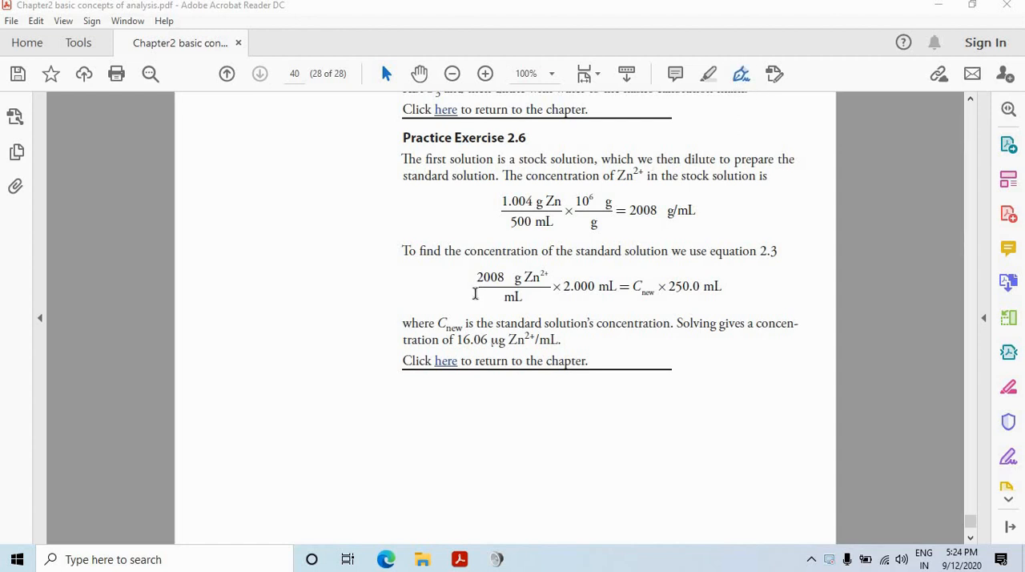
mouse_move(500, 234)
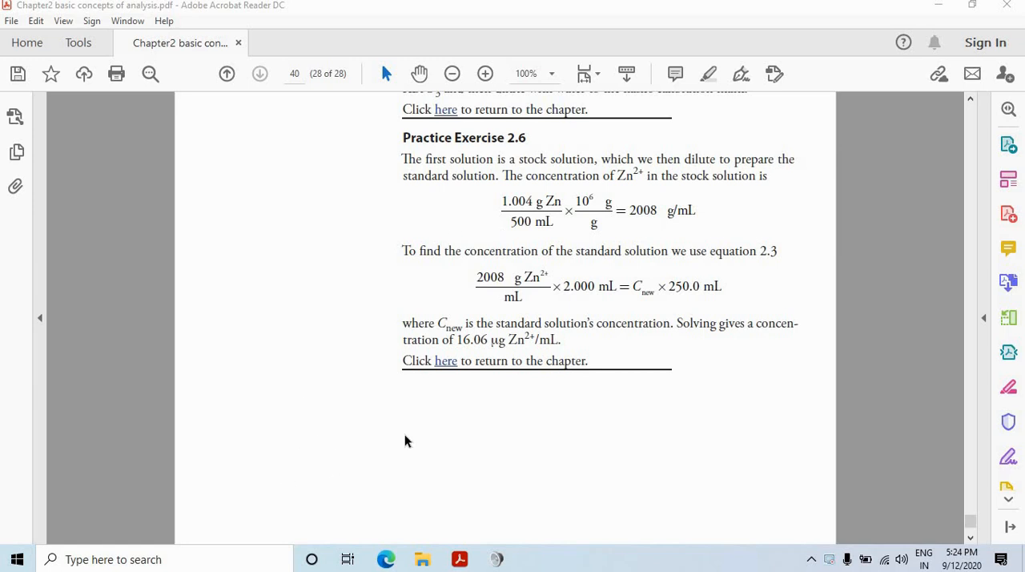
mouse_move(618, 368)
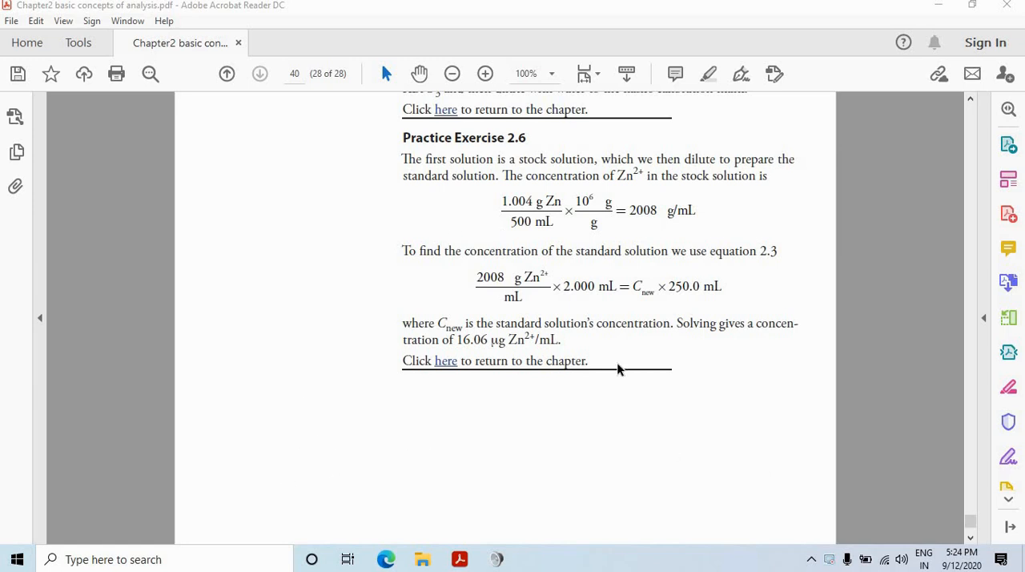
mouse_move(743, 88)
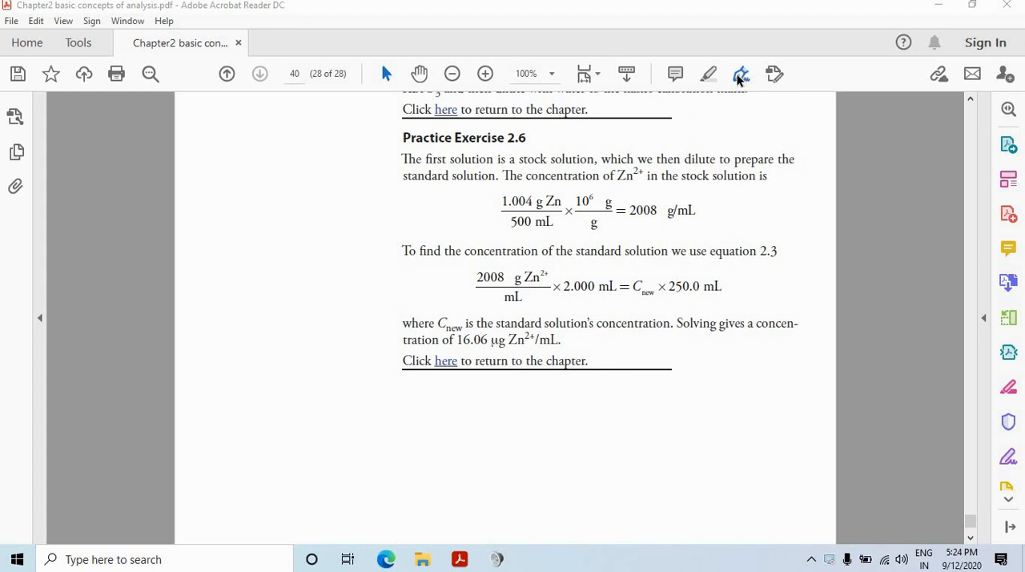
Show the Sign options offering Add Signature and Add Initials
left_click(740, 73)
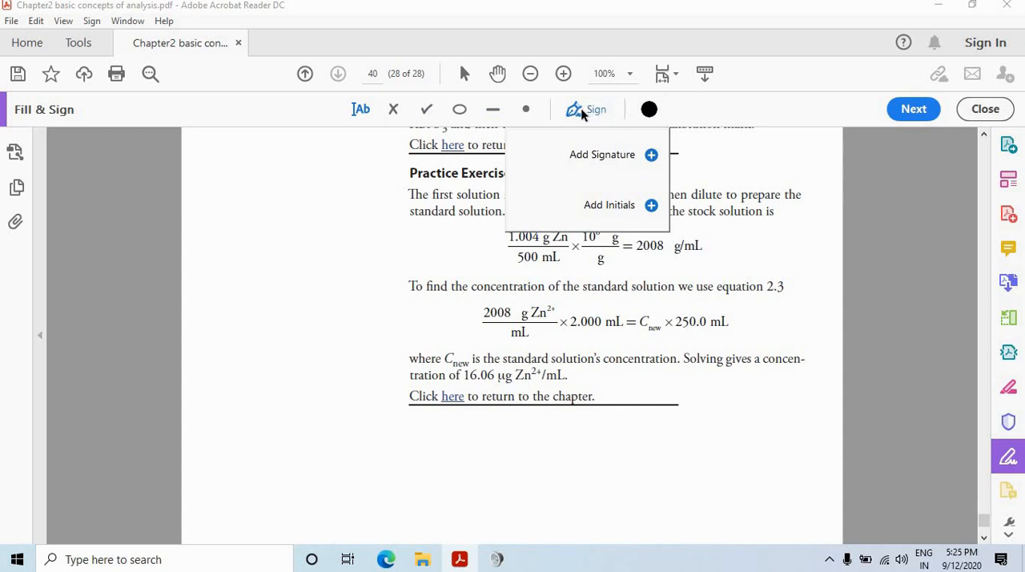
mouse_move(602, 154)
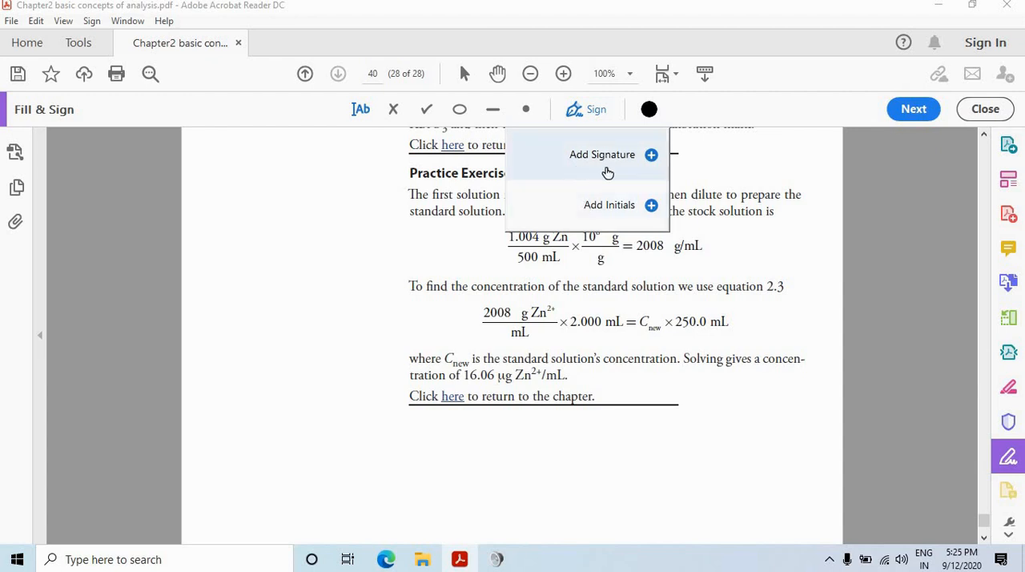
mouse_move(634, 218)
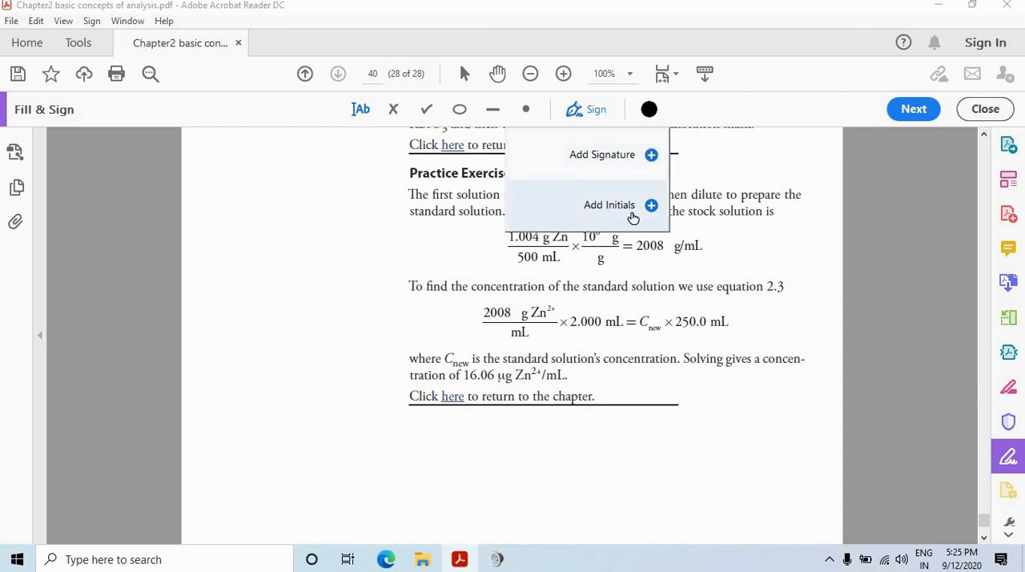
mouse_move(594, 166)
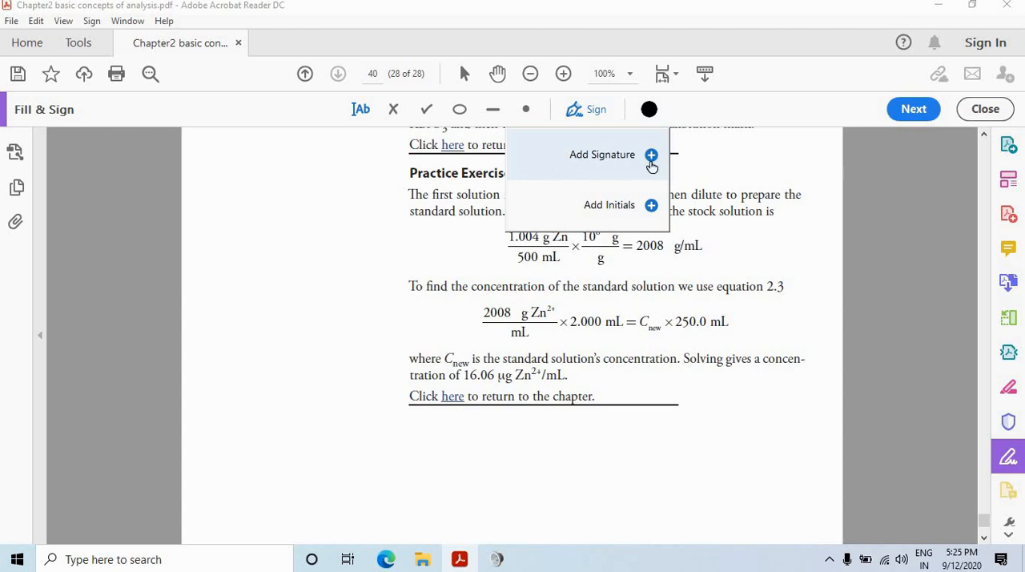
mouse_move(651, 164)
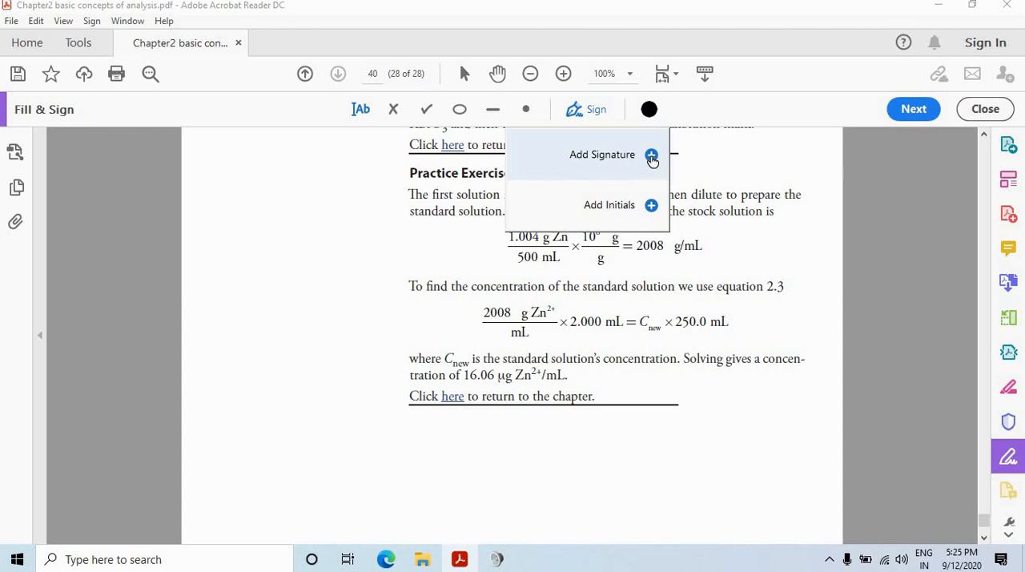
Start a new signature, trial-type a name, then clear the typed text
left_click(602, 154)
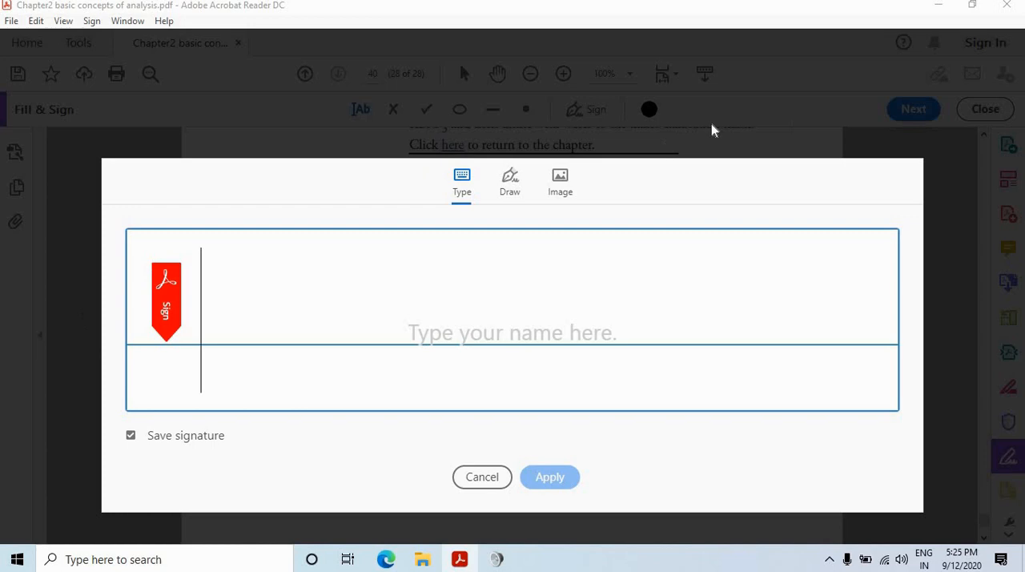
mouse_move(462, 192)
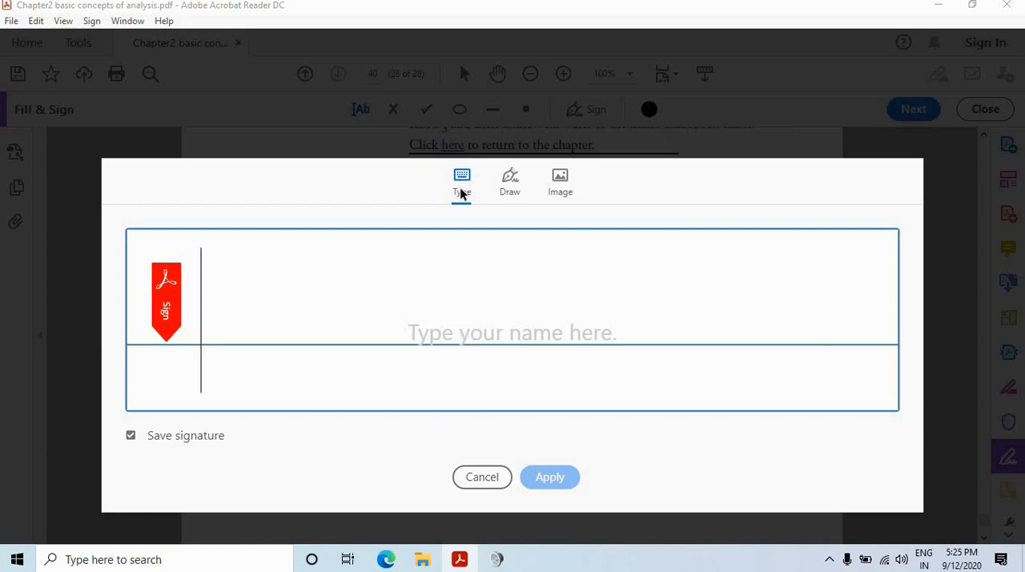
mouse_move(484, 173)
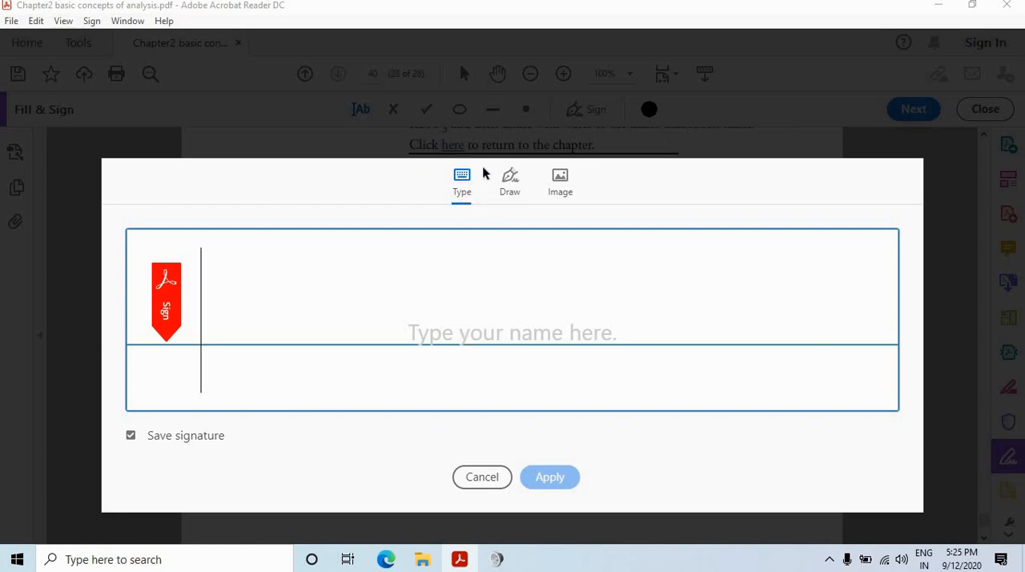
mouse_move(468, 206)
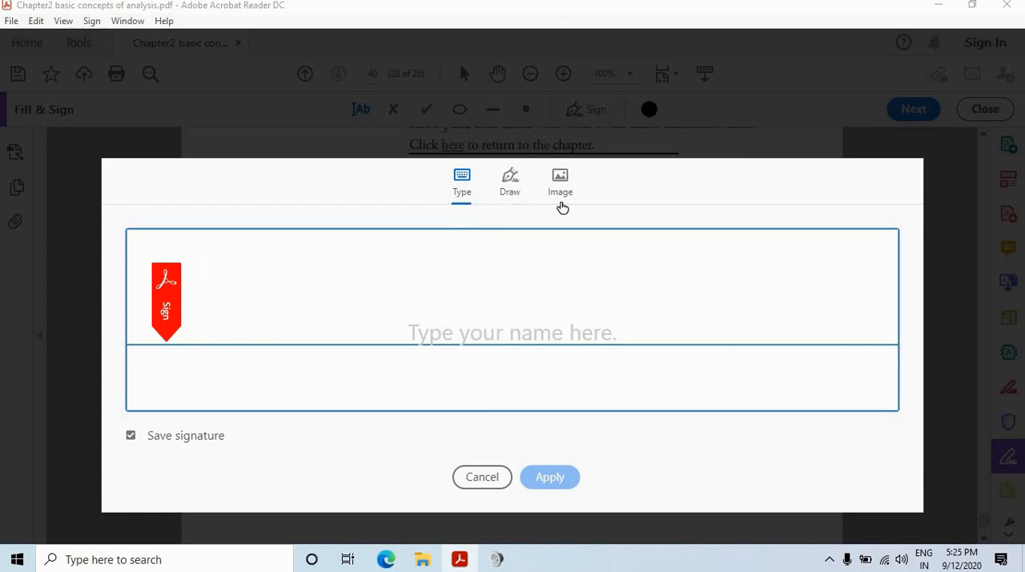
mouse_move(575, 197)
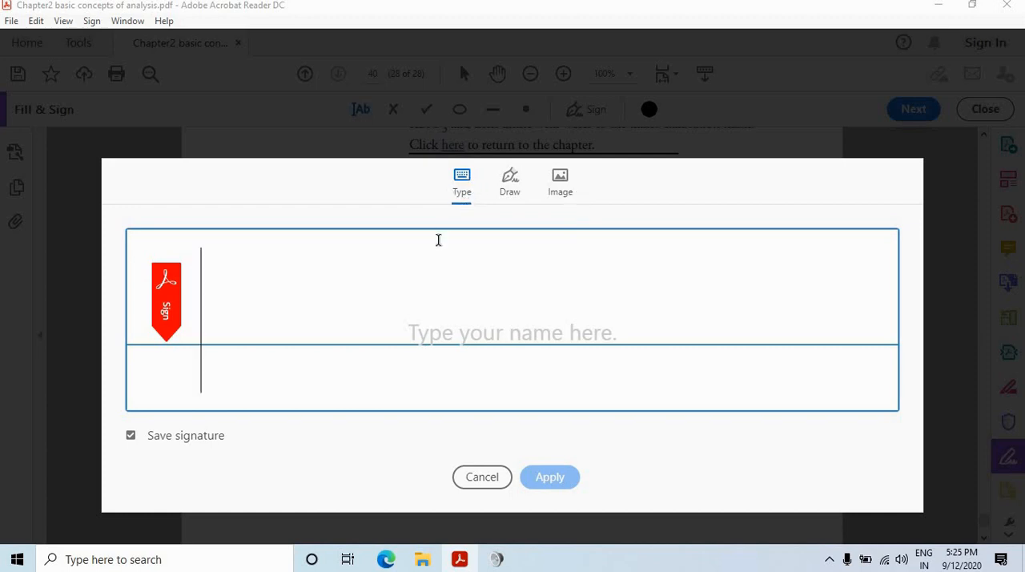
mouse_move(413, 365)
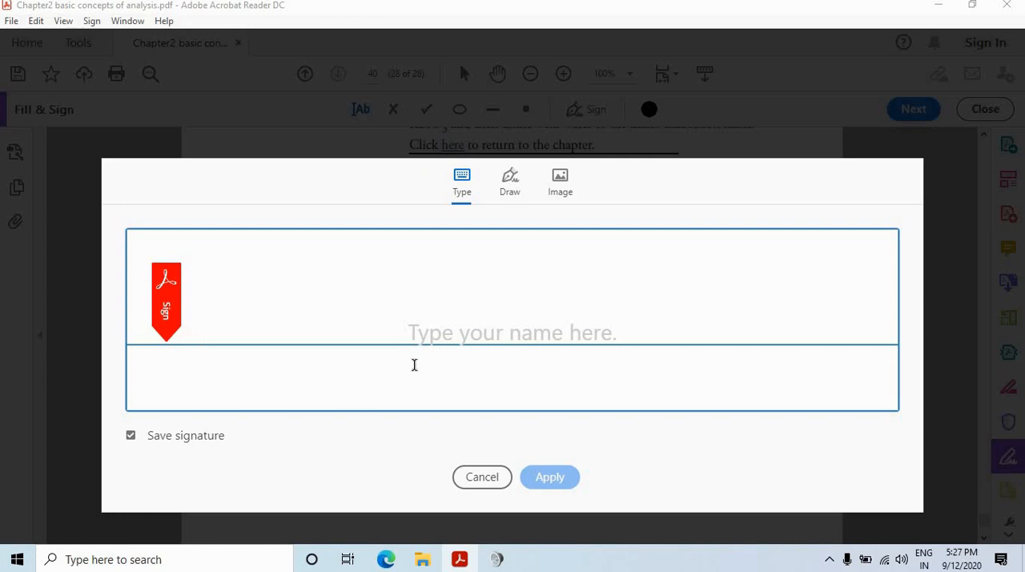
type("su")
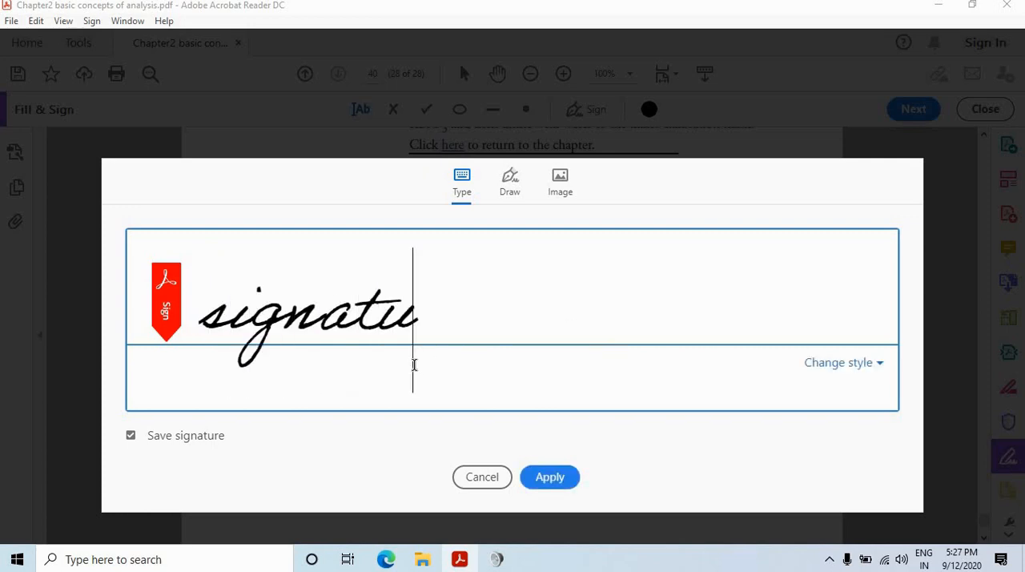
type("re")
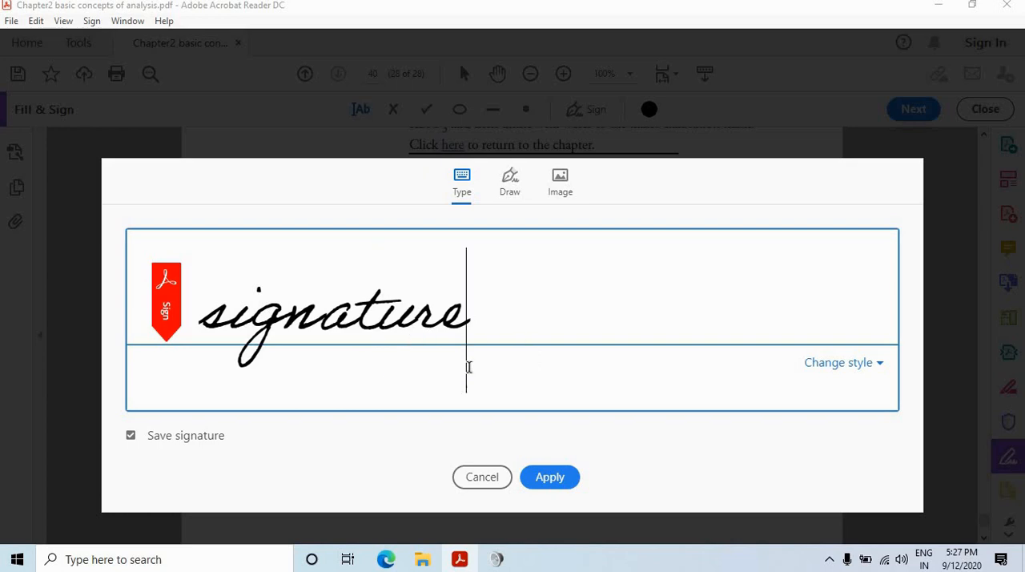
mouse_move(479, 330)
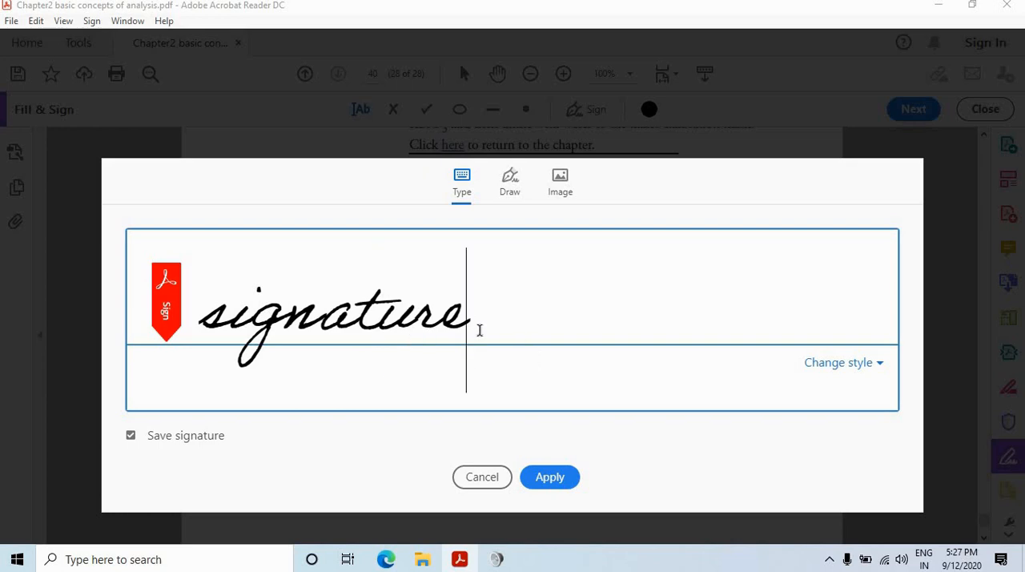
key("Backspace")
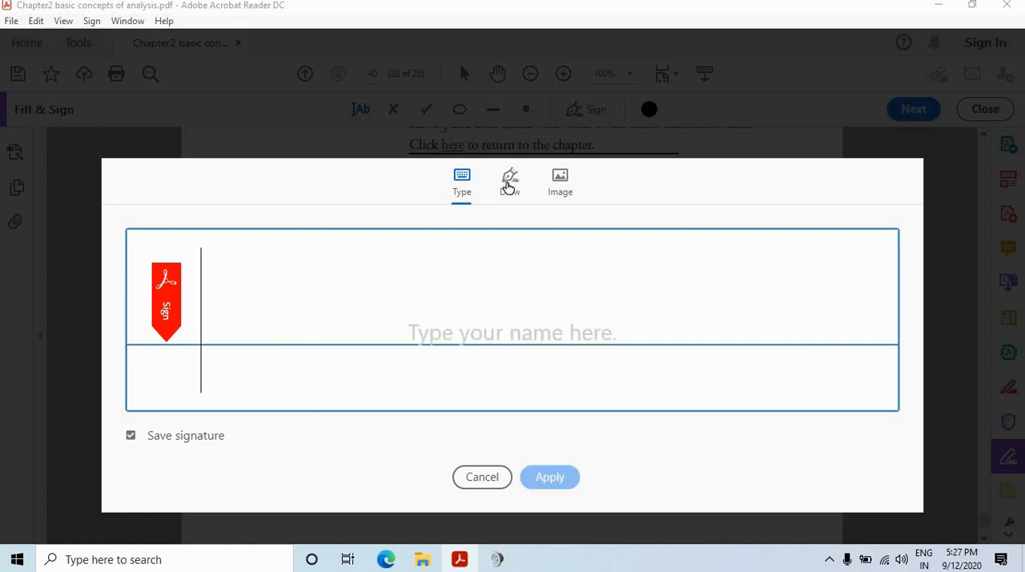
left_click(510, 179)
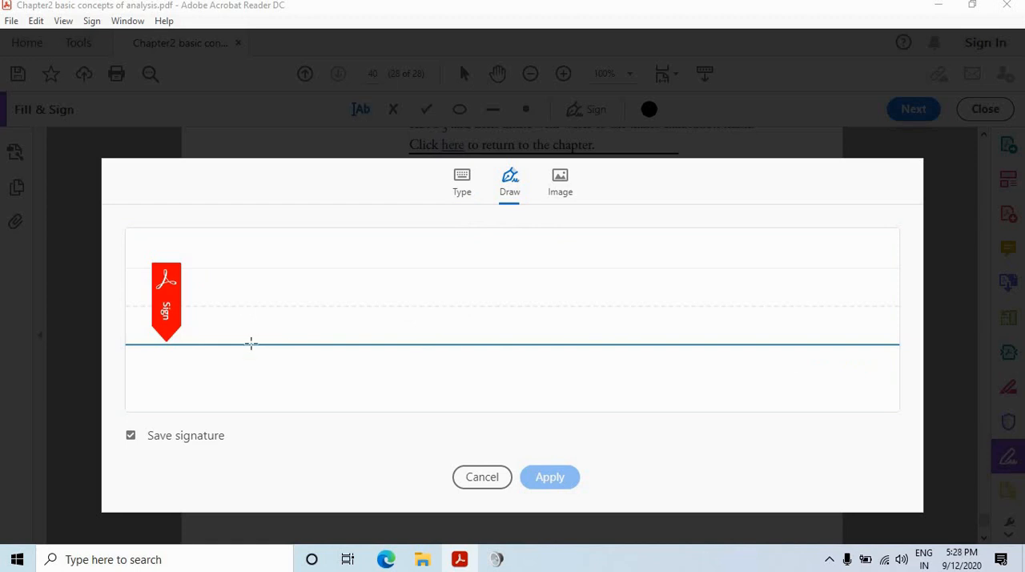
left_click_drag(243, 275, 275, 344)
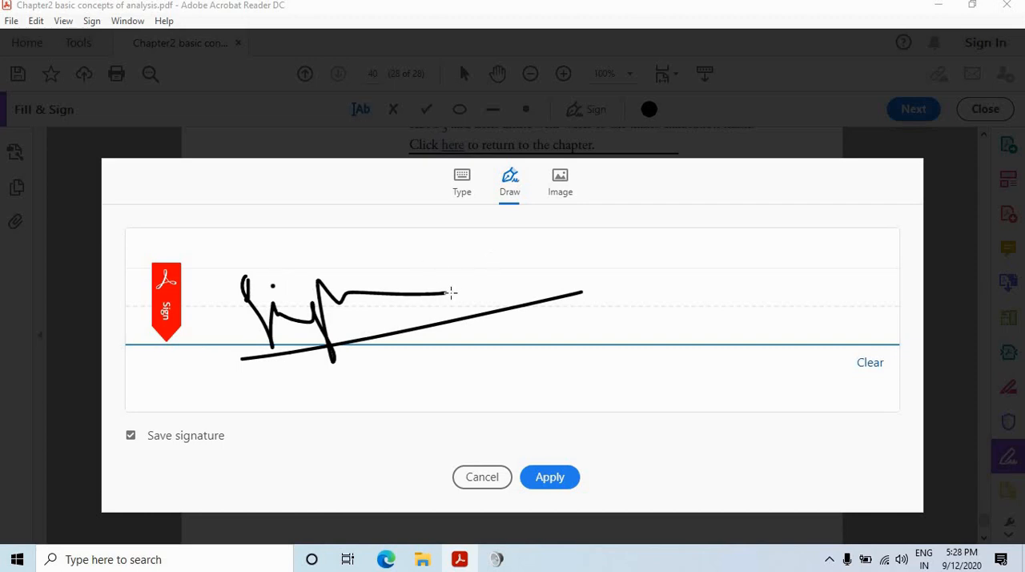
mouse_move(568, 195)
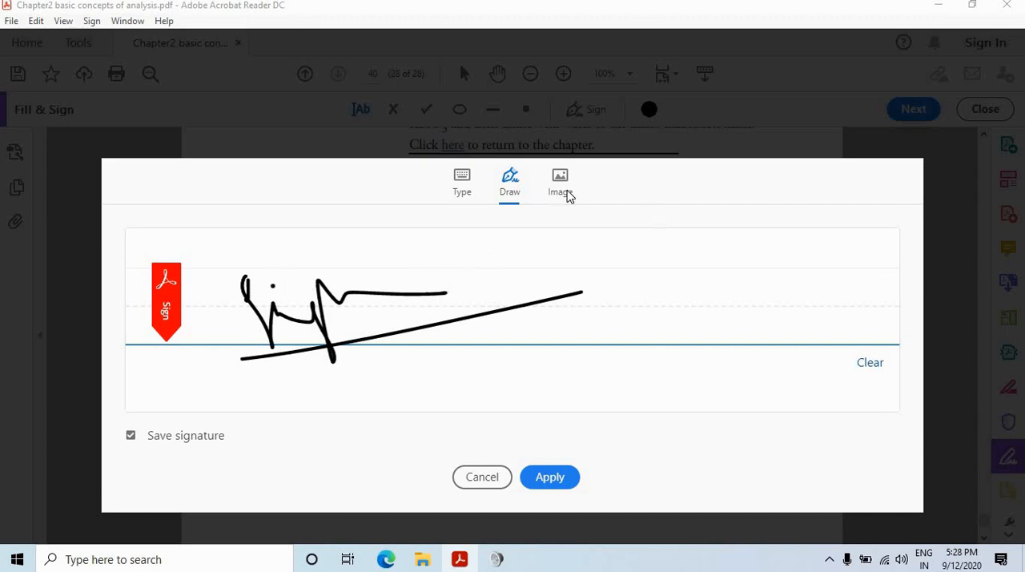
left_click(559, 179)
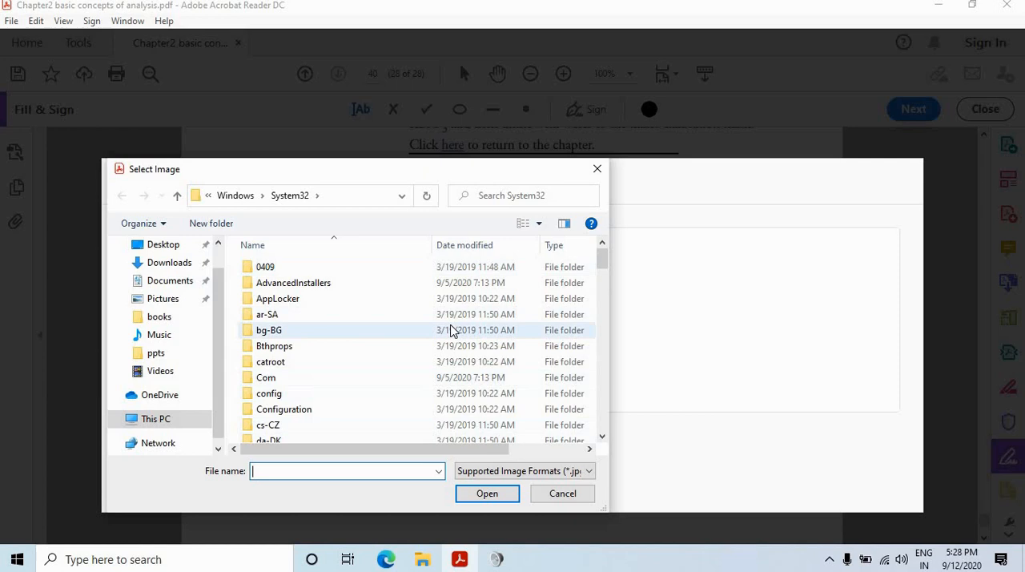
left_click(563, 493)
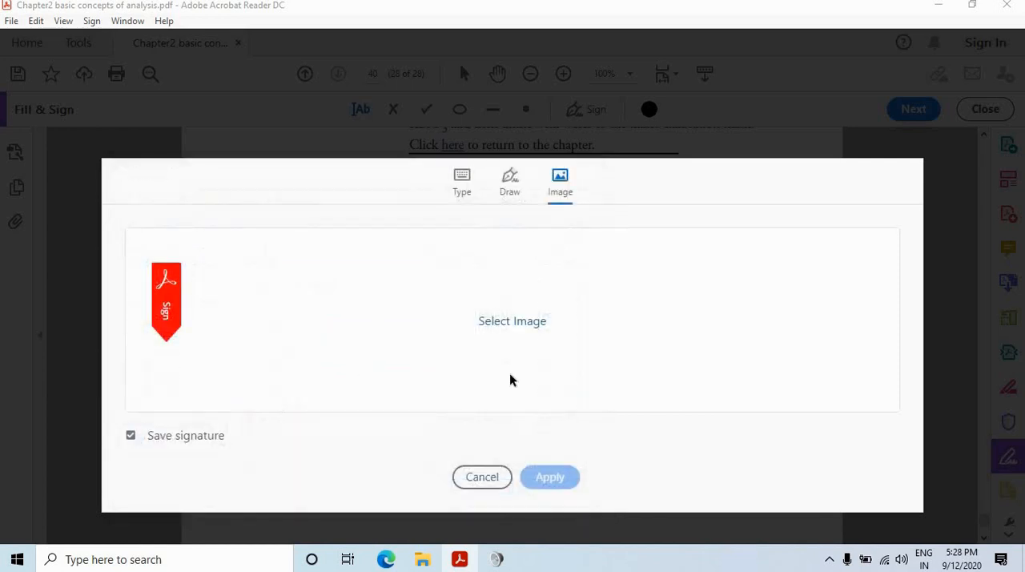
left_click(461, 180)
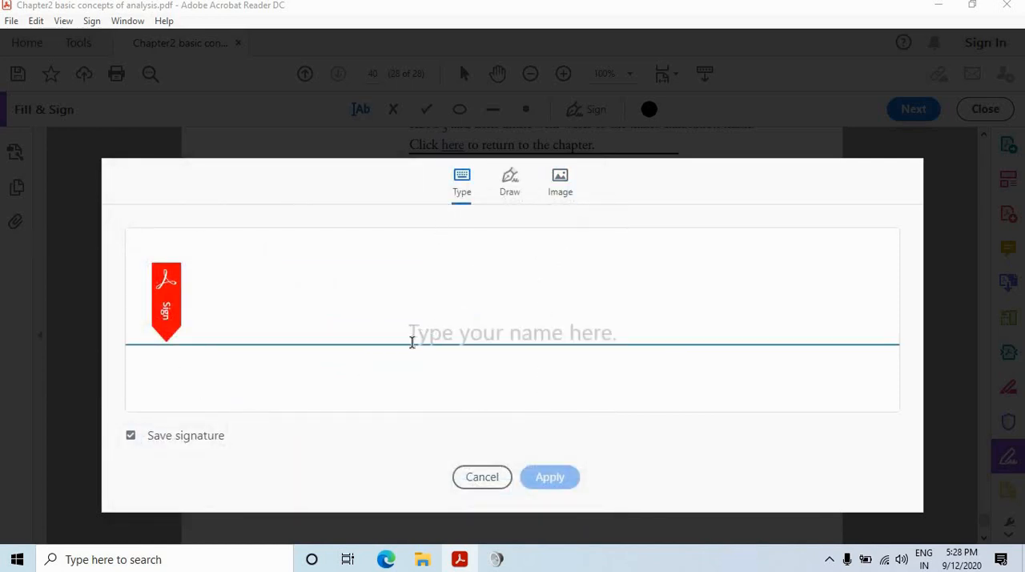
Enter 'signature' as the typed name and keep the original cursive style after comparing another
type("sig")
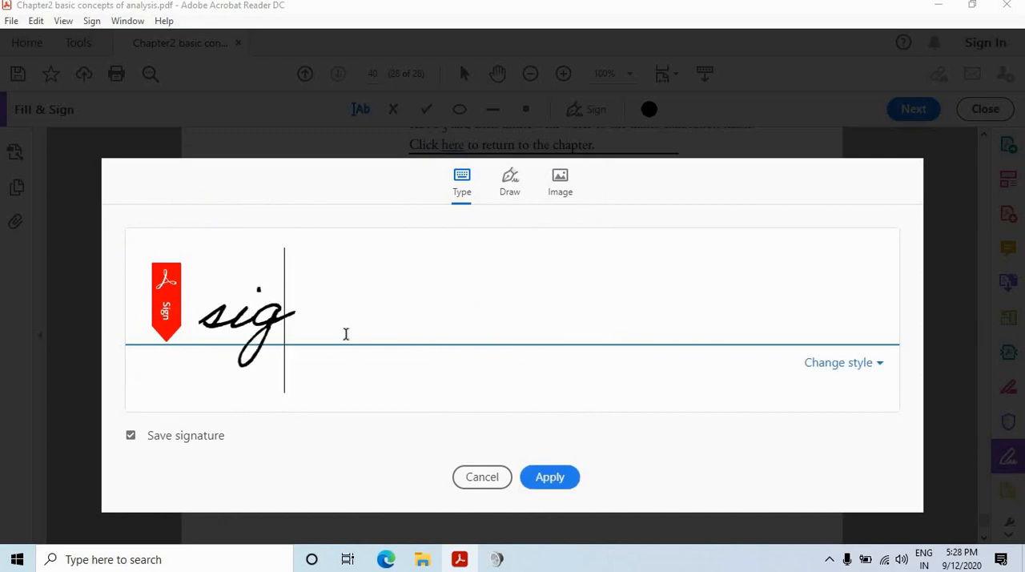
type("nature")
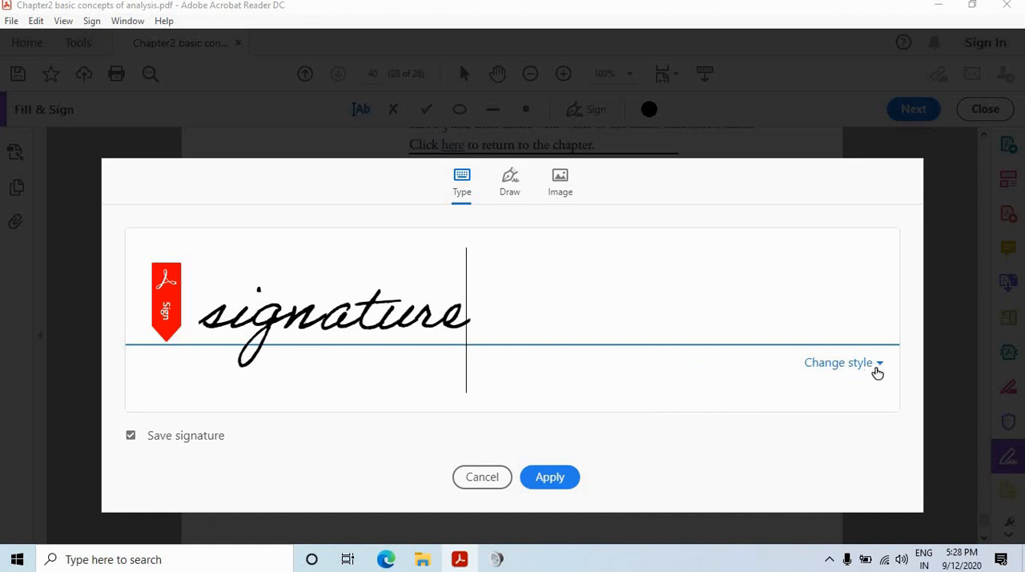
left_click(840, 362)
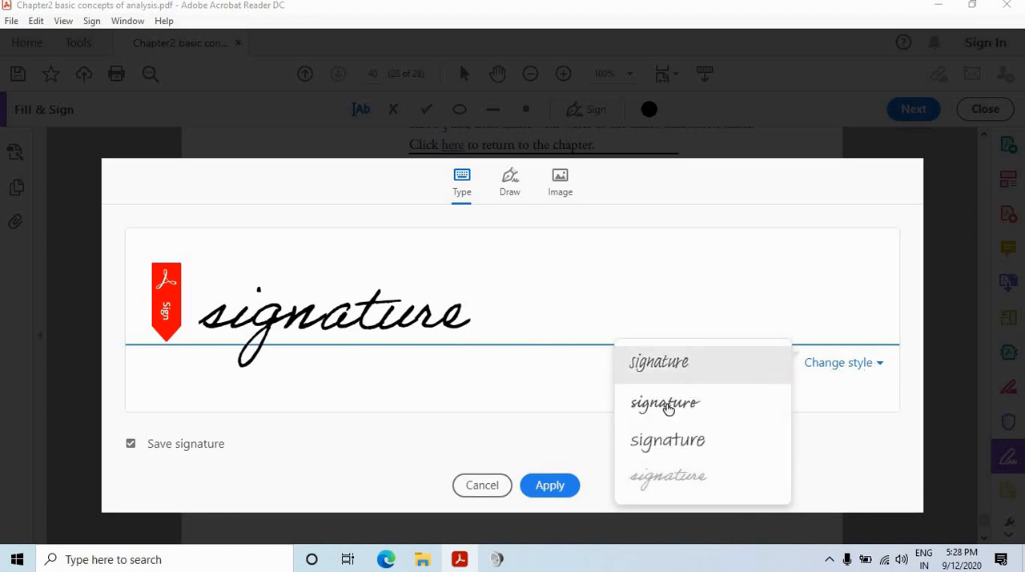
left_click(665, 402)
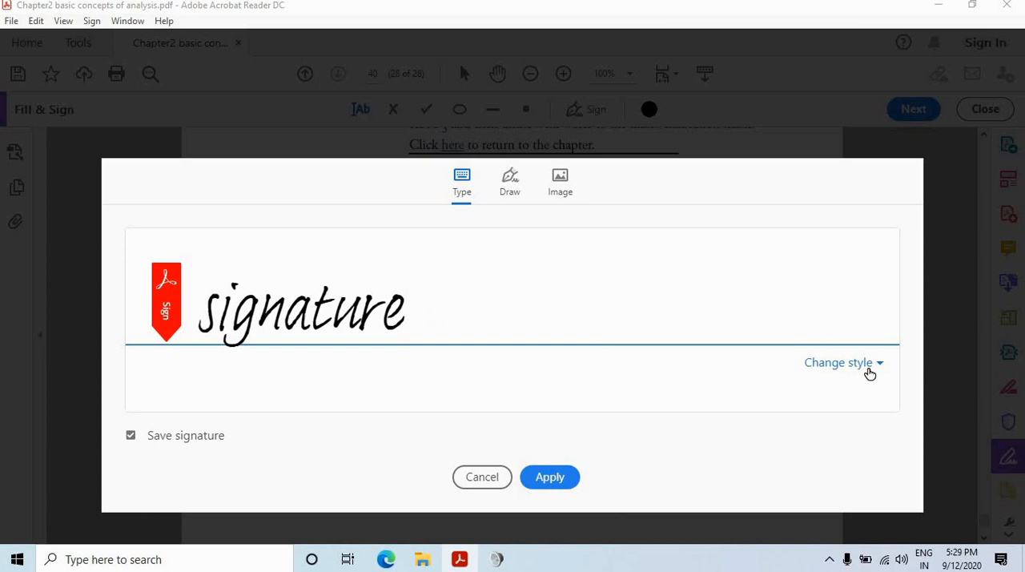
left_click(839, 362)
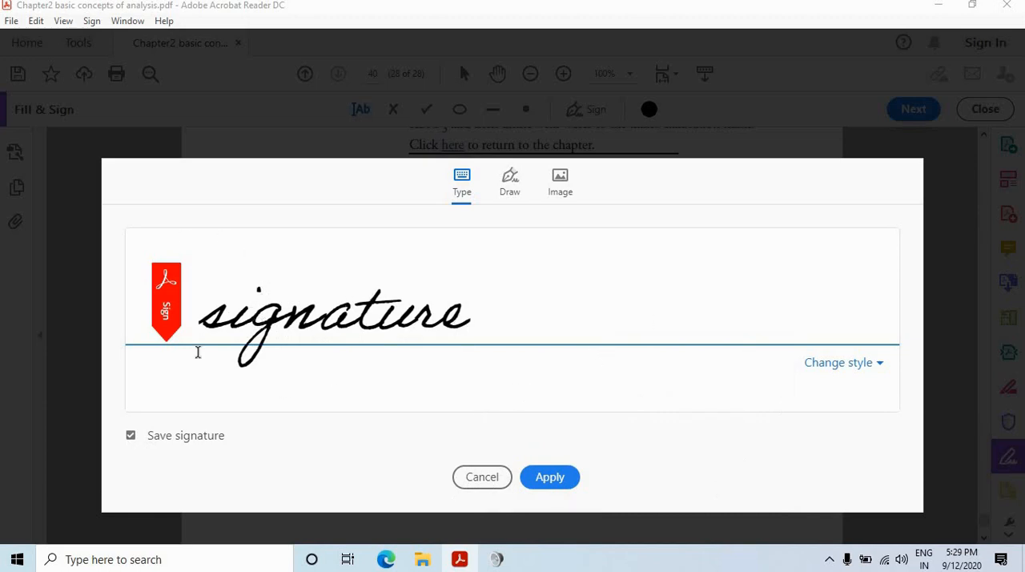
mouse_move(214, 451)
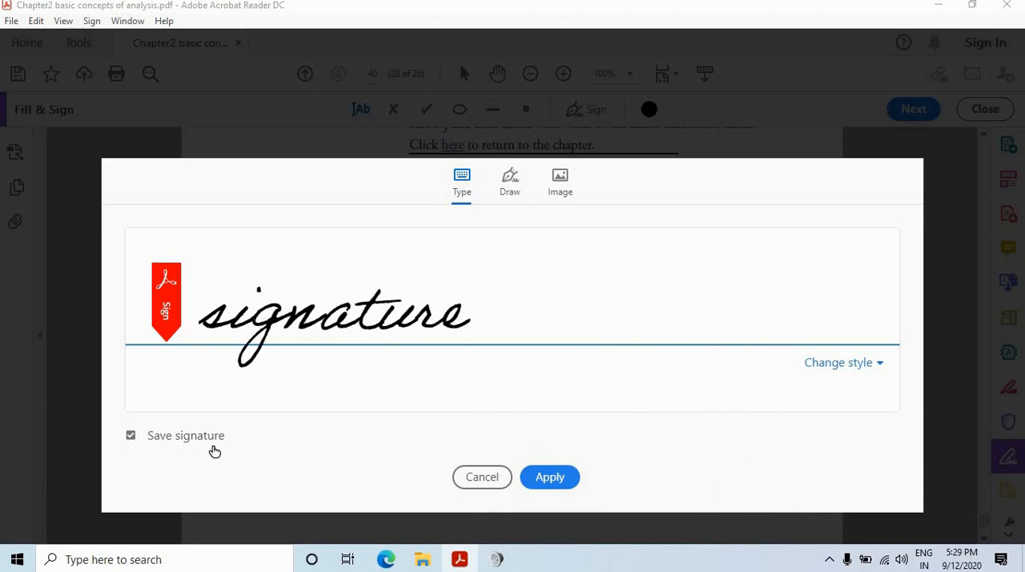
Leave Save signature enabled and apply the typed signature to the page
left_click(131, 435)
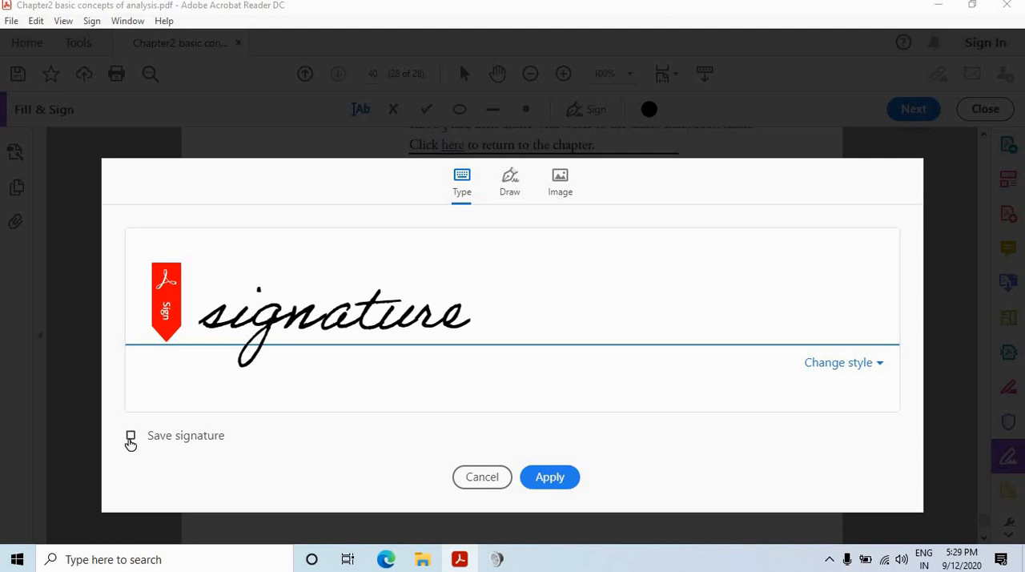
left_click(131, 435)
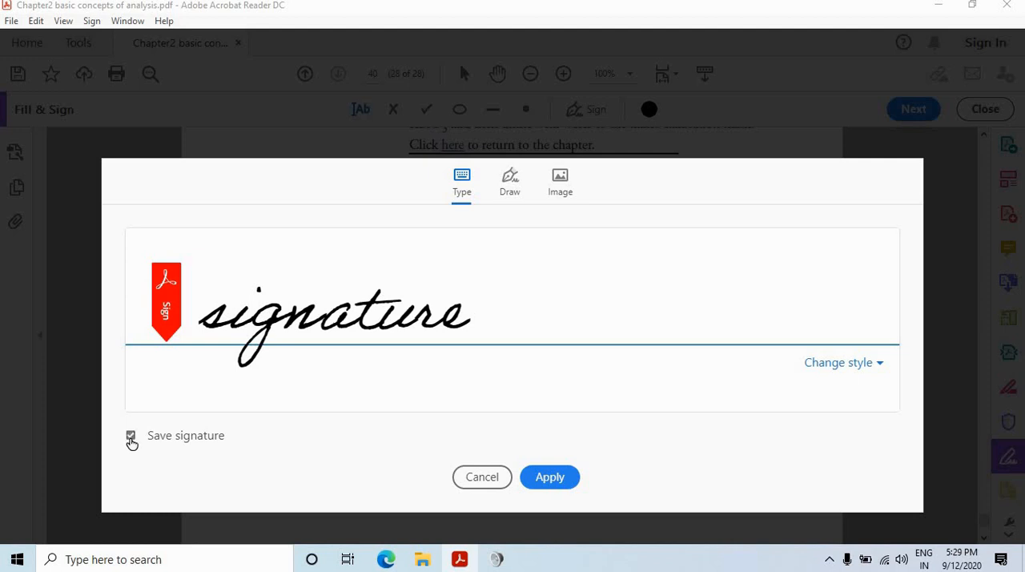
left_click(131, 435)
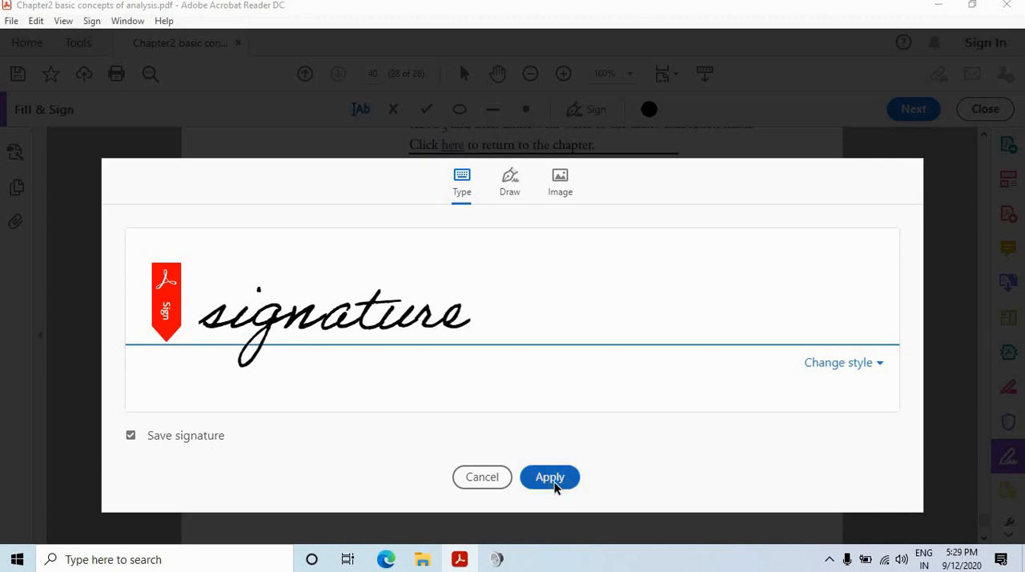
left_click(549, 477)
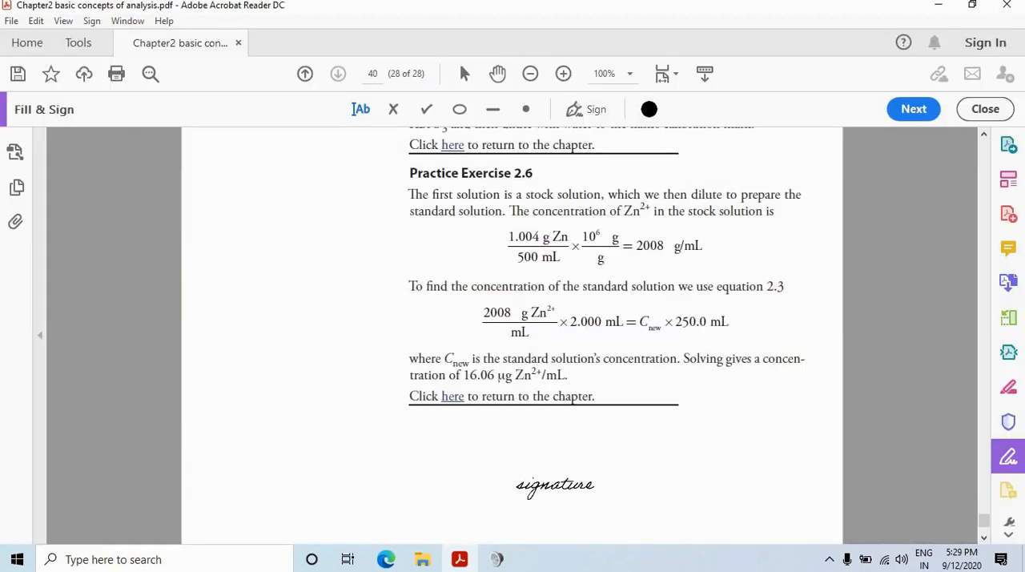
Move the placed signature to the lower left beneath the exercise text and check its size
left_click_drag(556, 483, 298, 345)
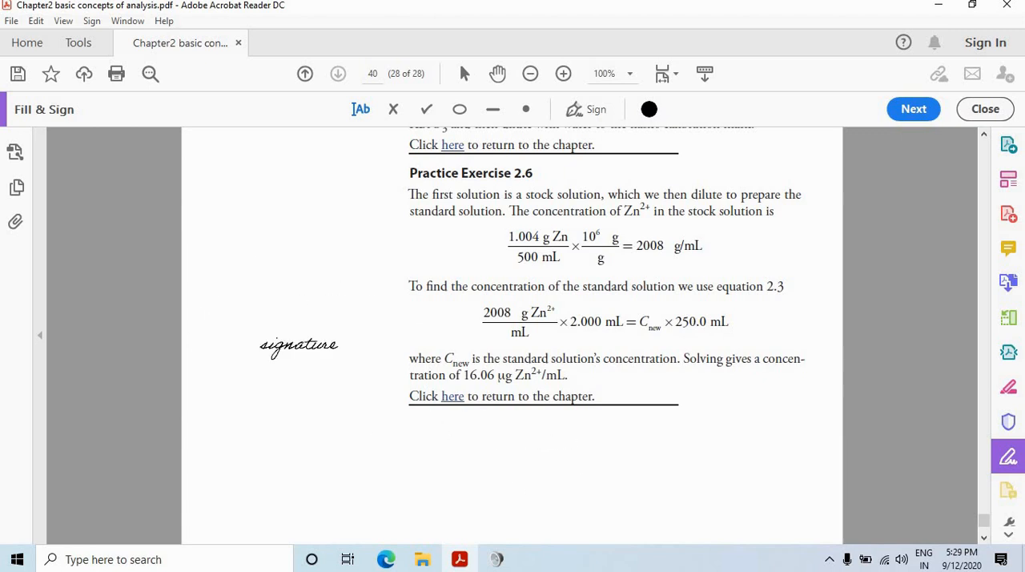
scroll("down", 3)
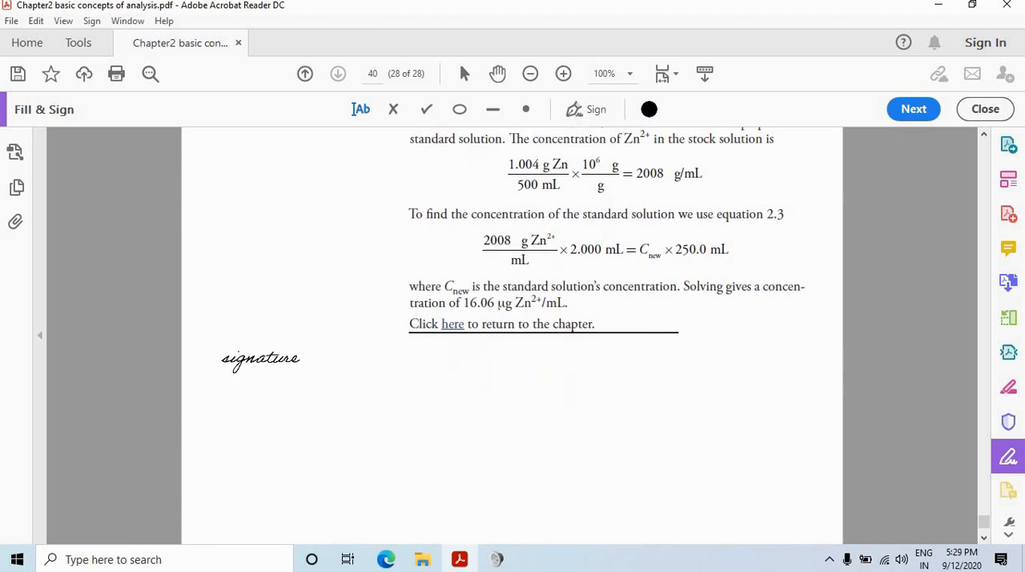
left_click_drag(259, 359, 356, 420)
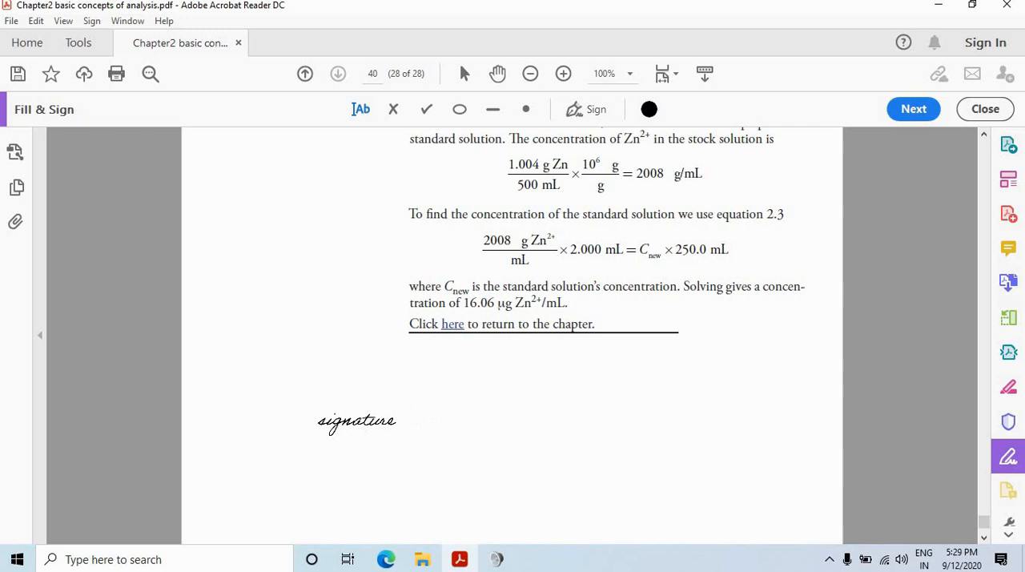
left_click_drag(356, 420, 311, 439)
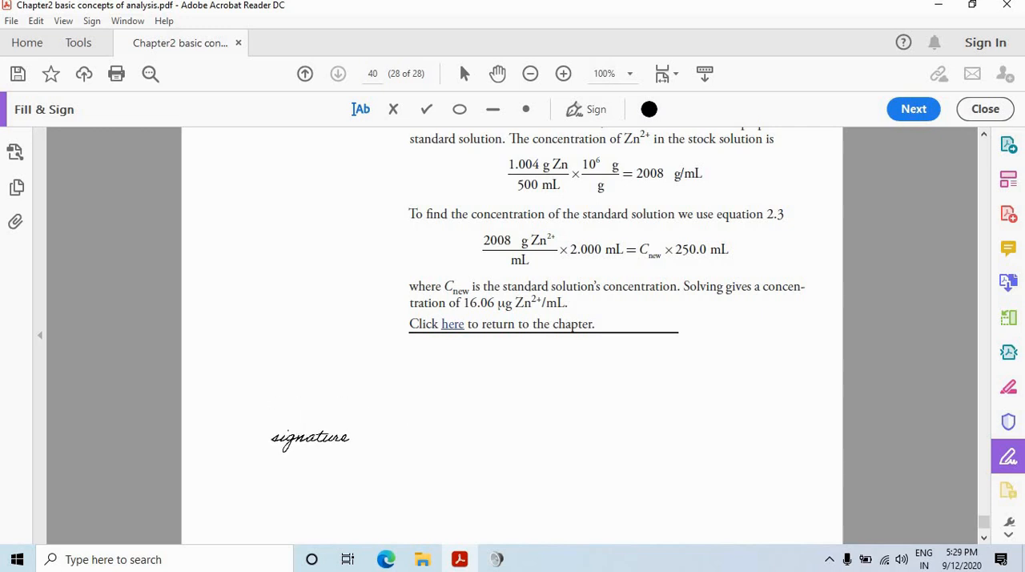
left_click(310, 437)
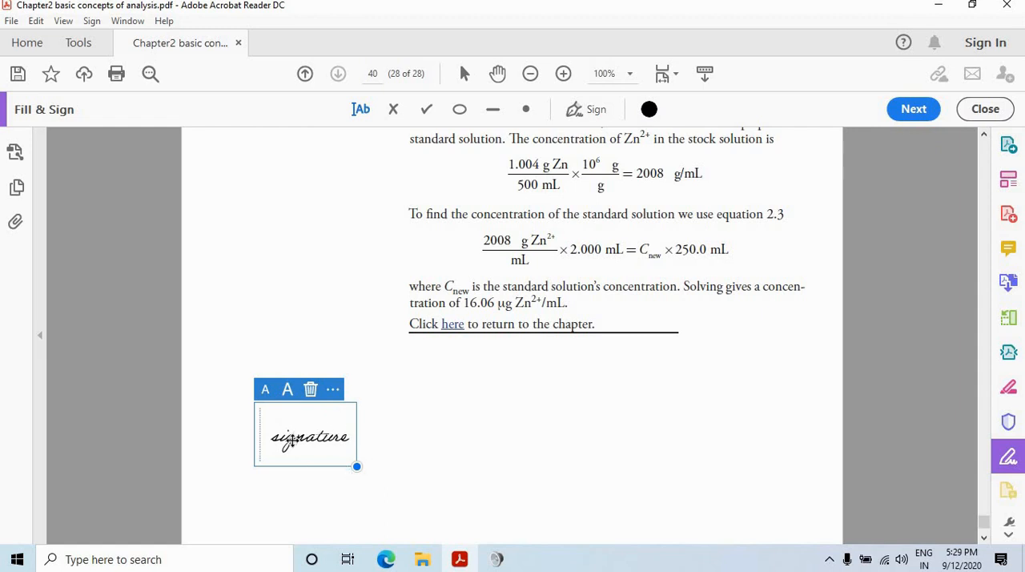
mouse_move(356, 458)
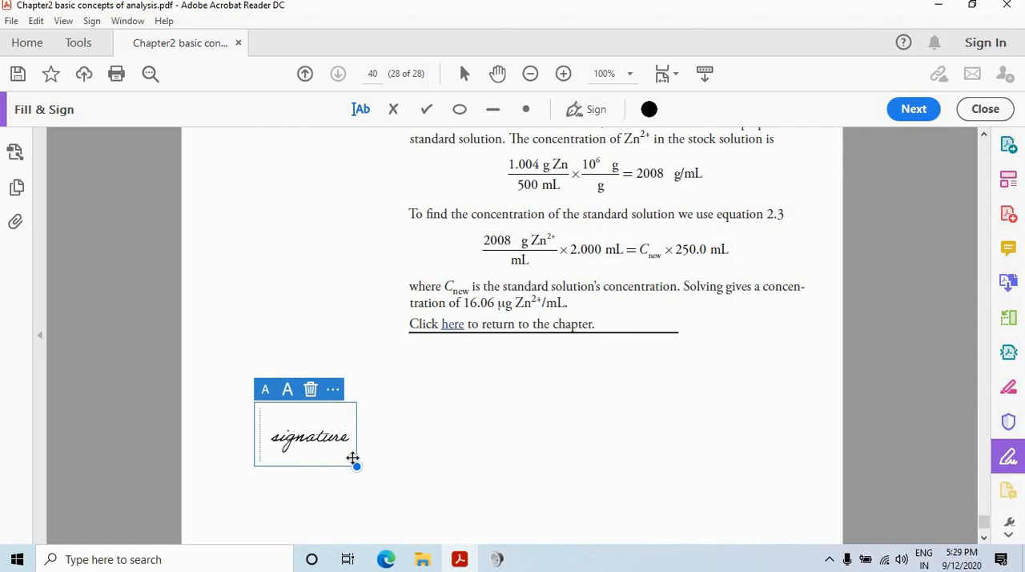
mouse_move(326, 461)
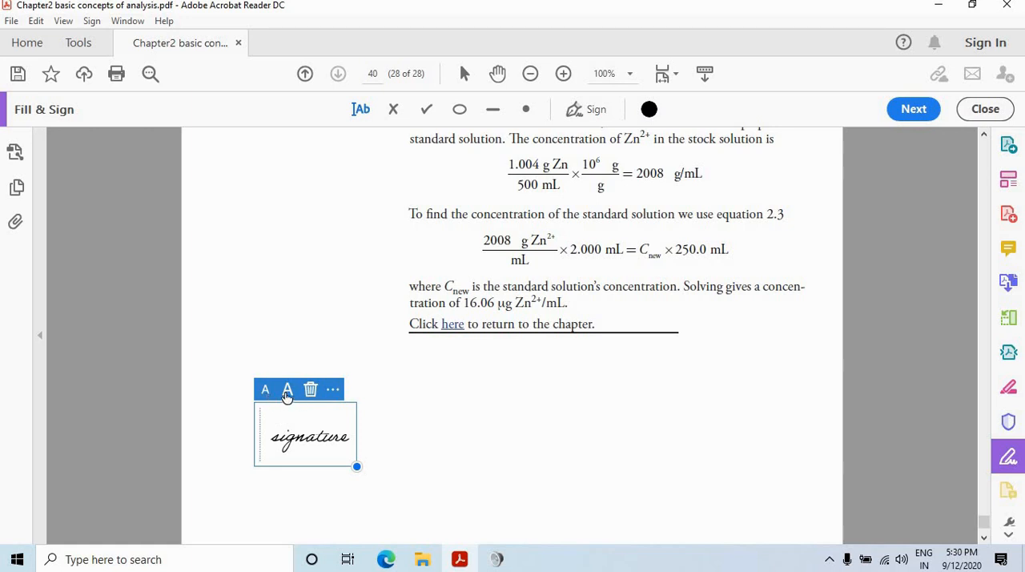
left_click_drag(357, 466, 412, 503)
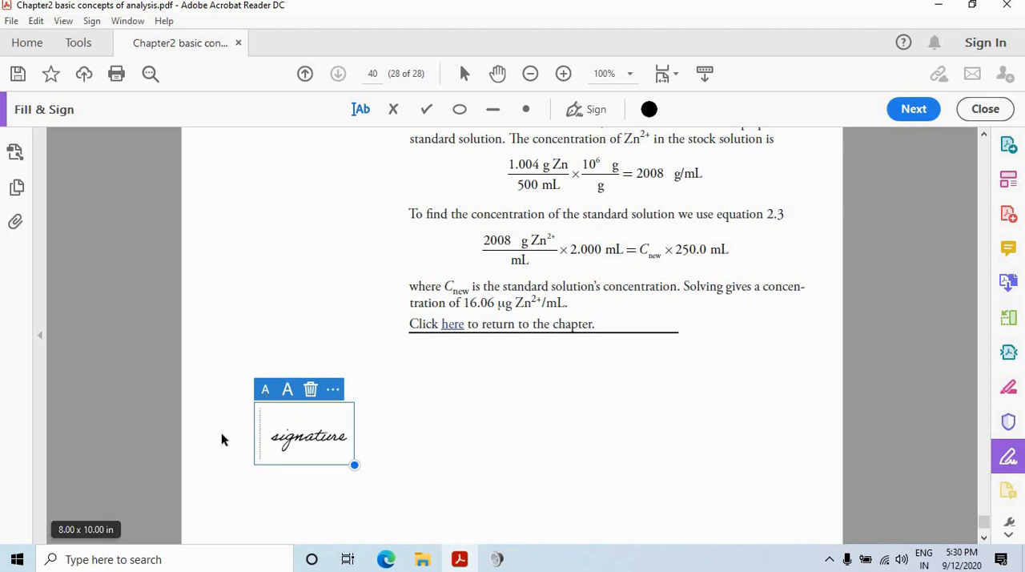
mouse_move(378, 456)
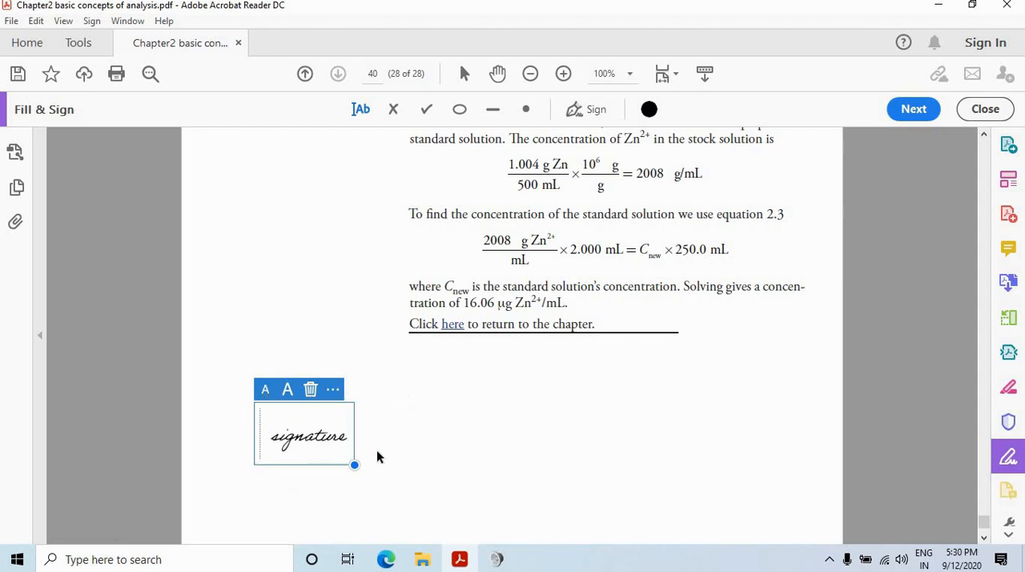
mouse_move(426, 435)
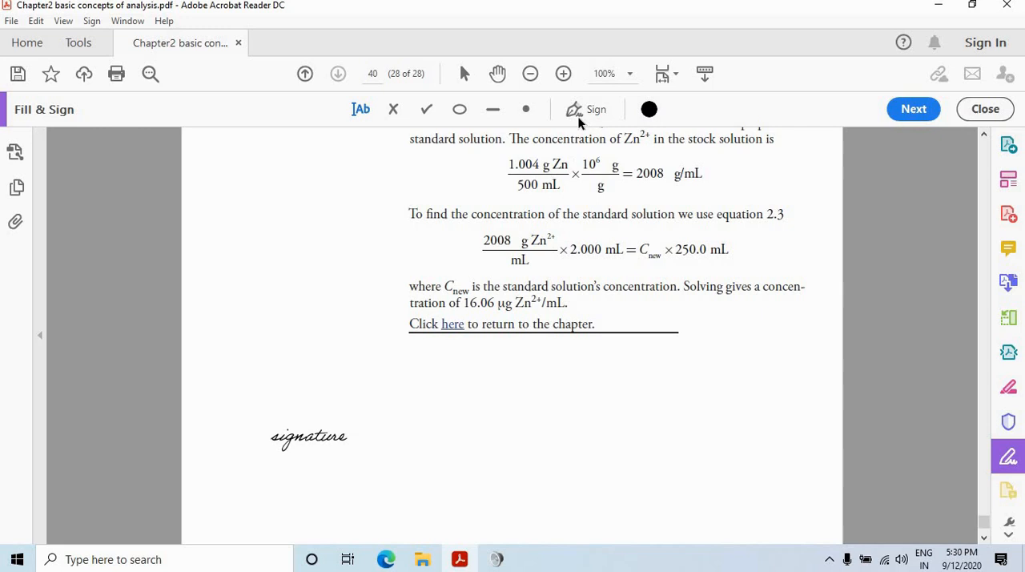
mouse_move(586, 116)
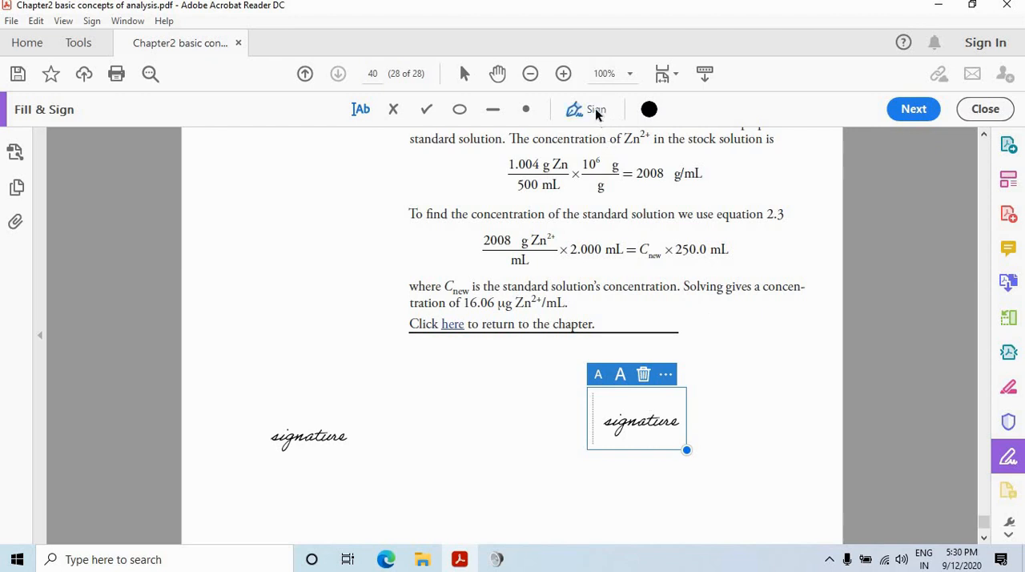
From the saved signatures list, begin creating a set of initials
left_click(596, 109)
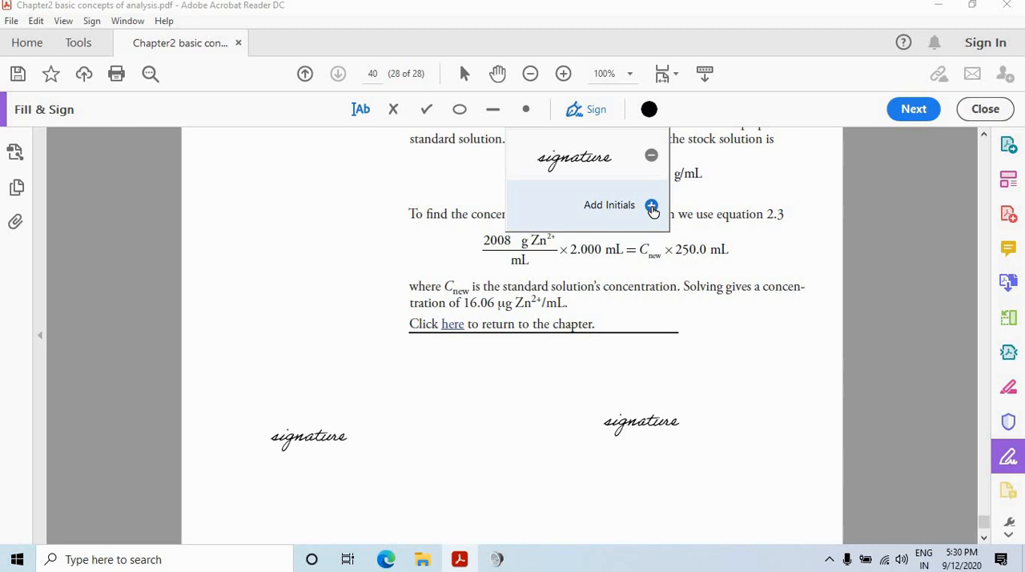
left_click(608, 205)
type("sg")
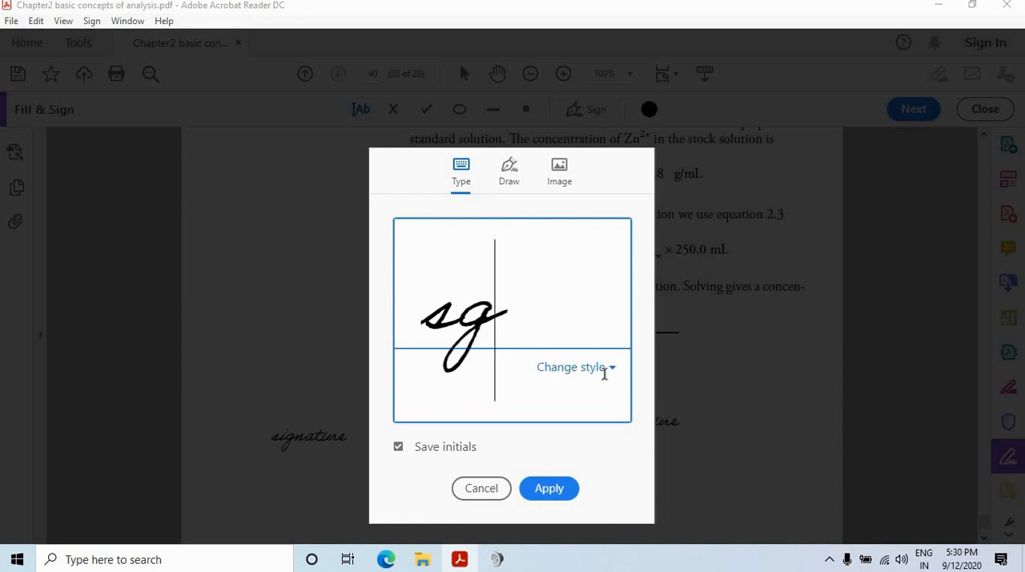
List alternative lettering styles for the typed 'sg' initials
left_click(570, 366)
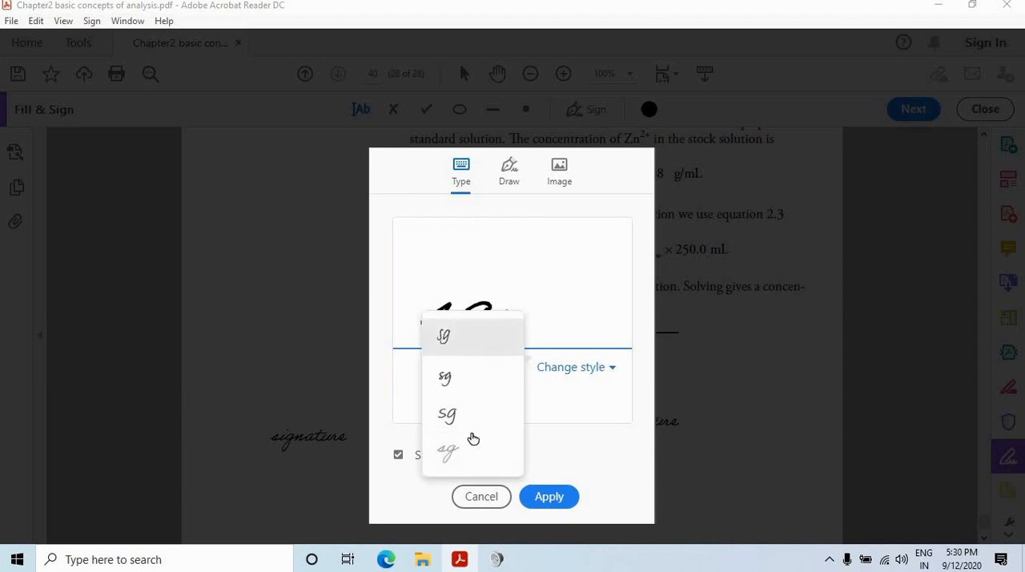
mouse_move(450, 455)
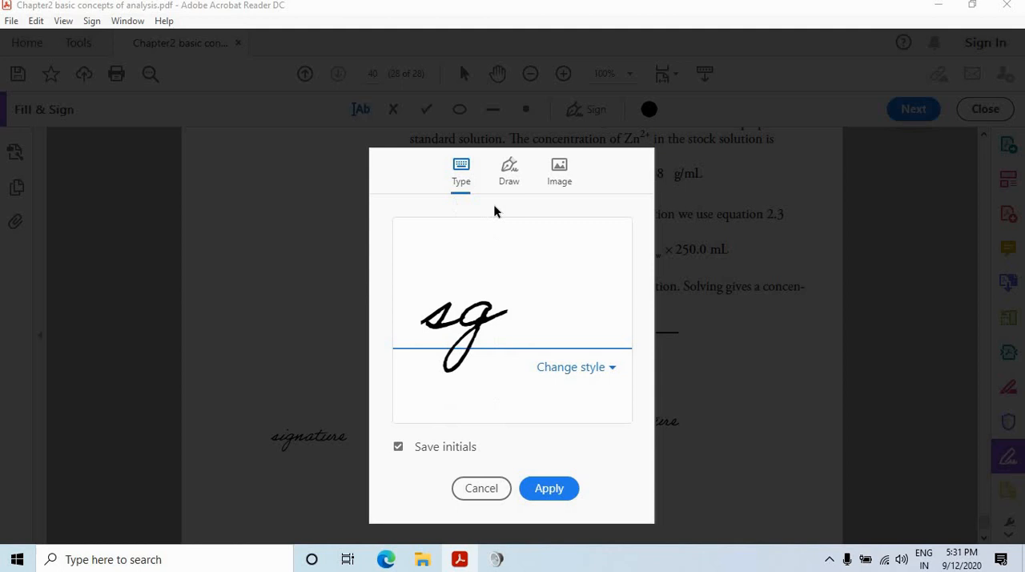
mouse_move(564, 184)
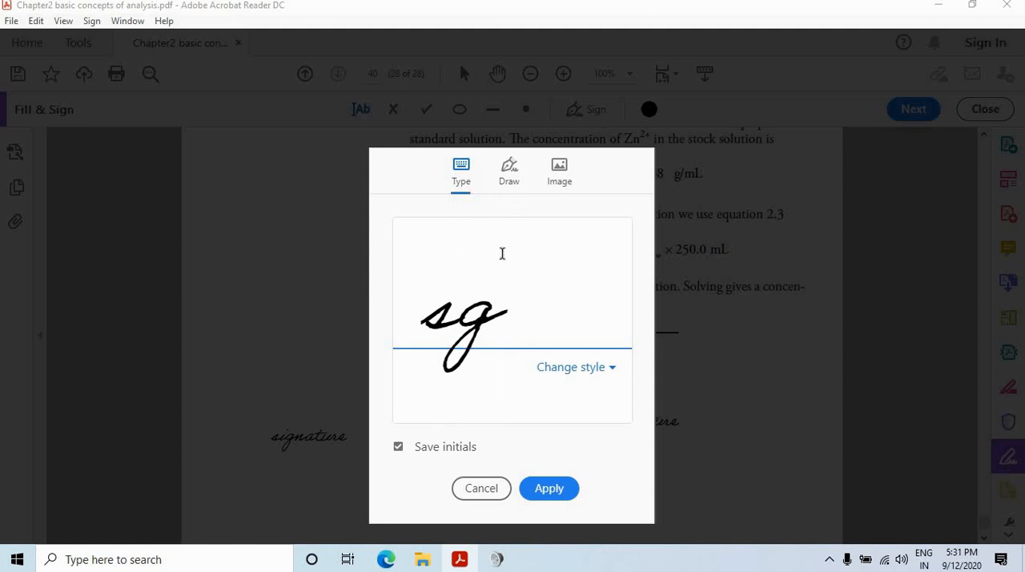
mouse_move(529, 187)
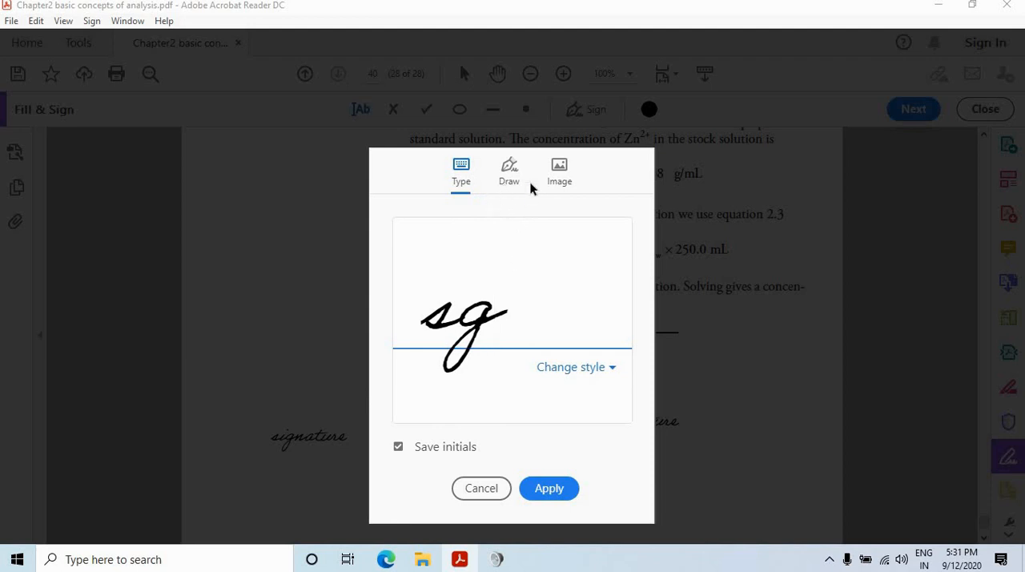
Draw the initials freehand, keep Save initials on, and apply them
left_click(509, 170)
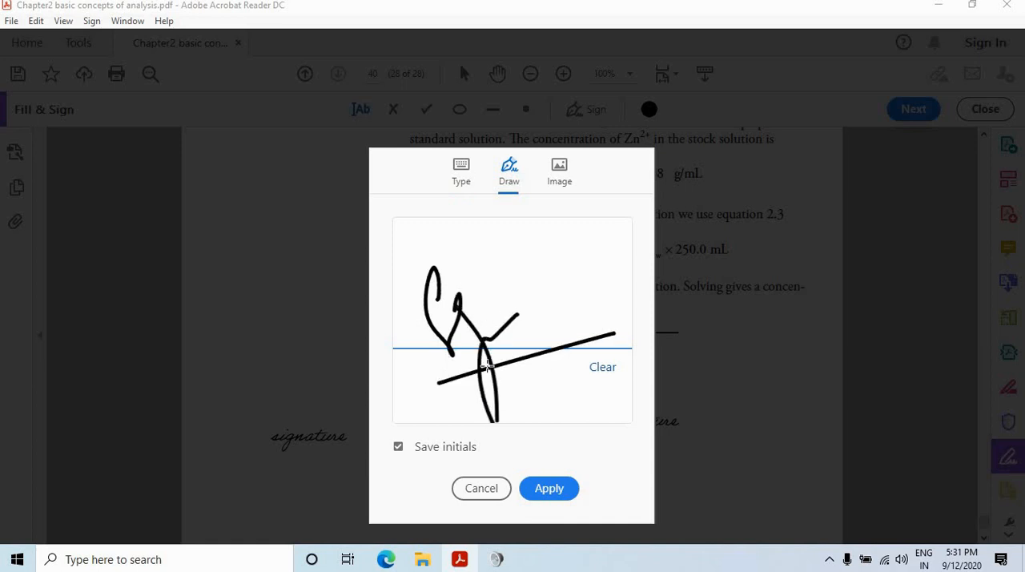
mouse_move(507, 361)
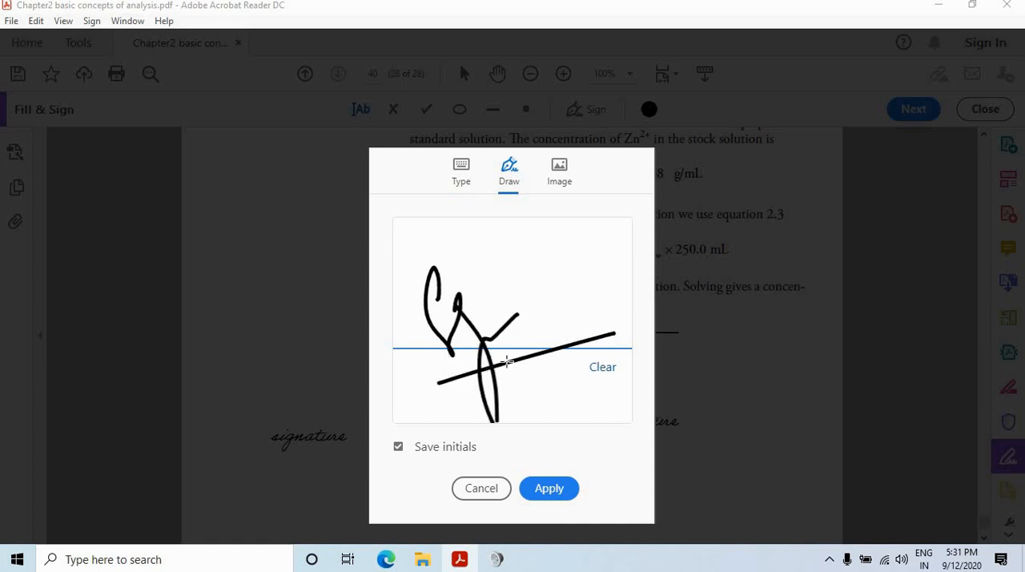
left_click(397, 445)
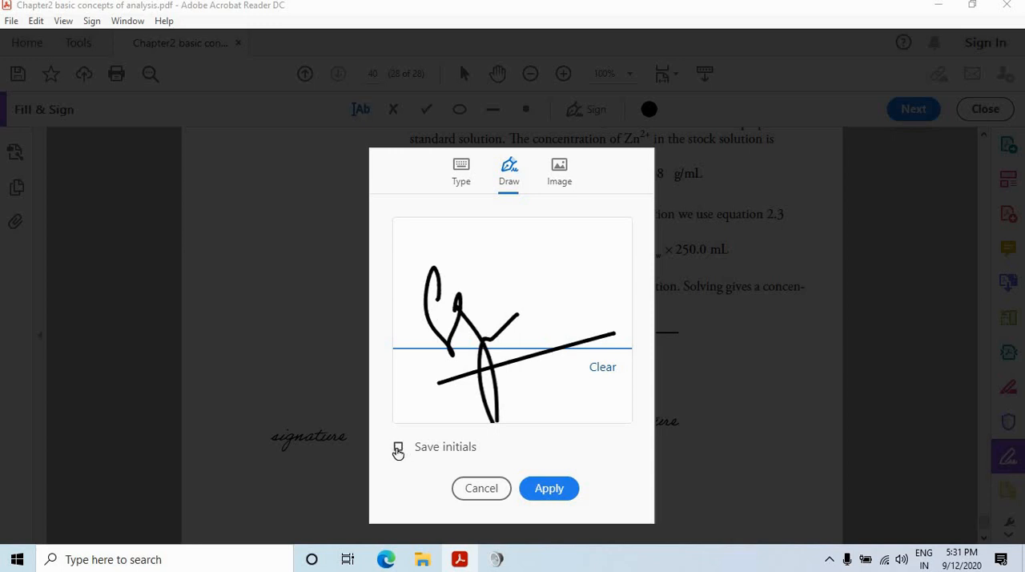
left_click(398, 447)
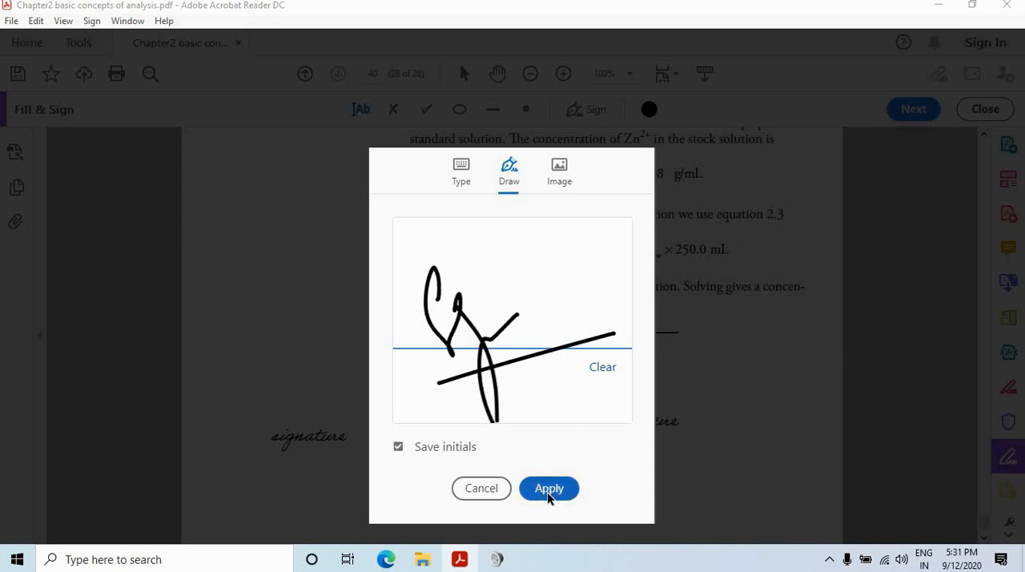
left_click(549, 487)
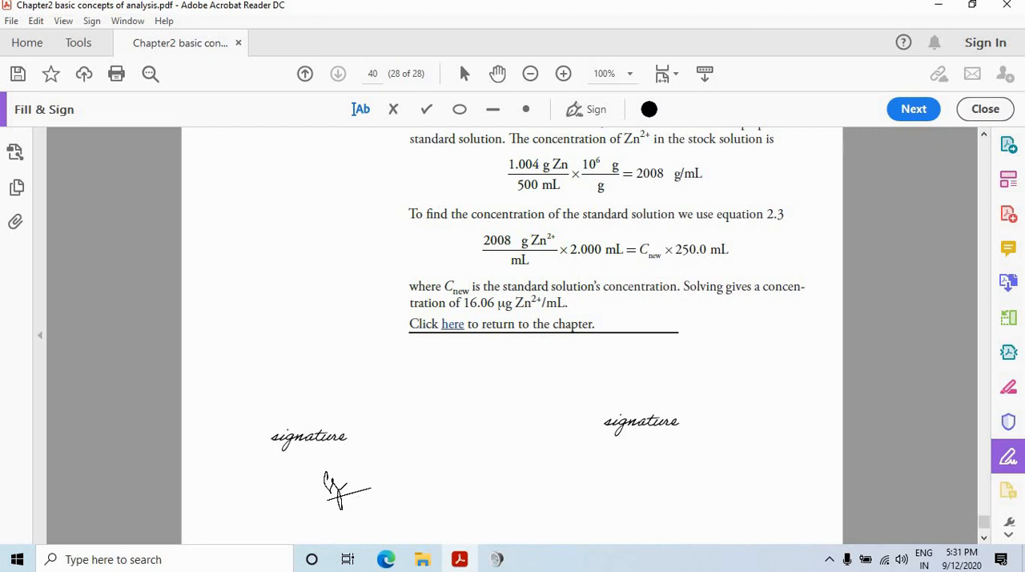
Place the initials below the first signature and confirm both signature and initials are saved
left_click(345, 490)
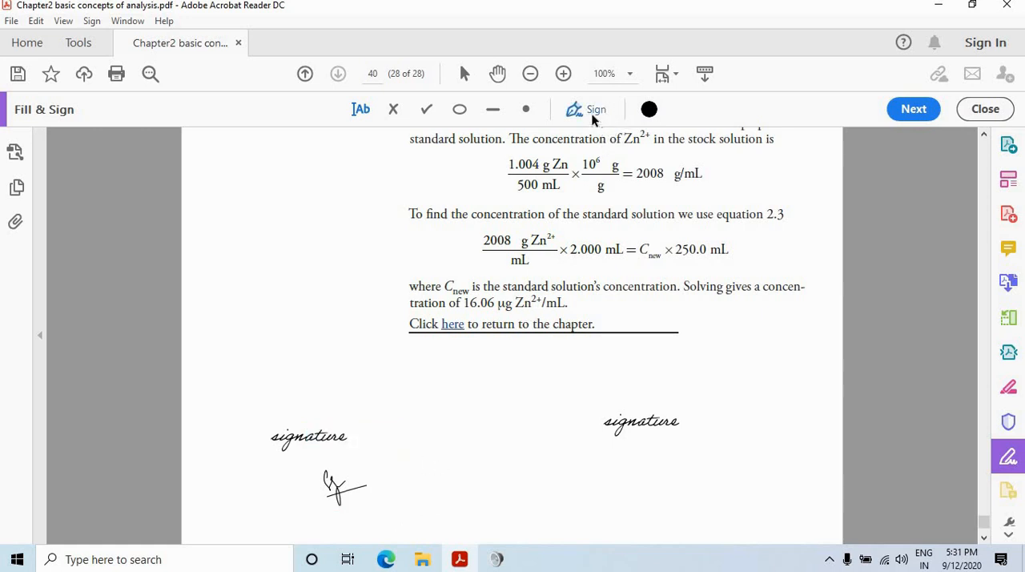
left_click(596, 109)
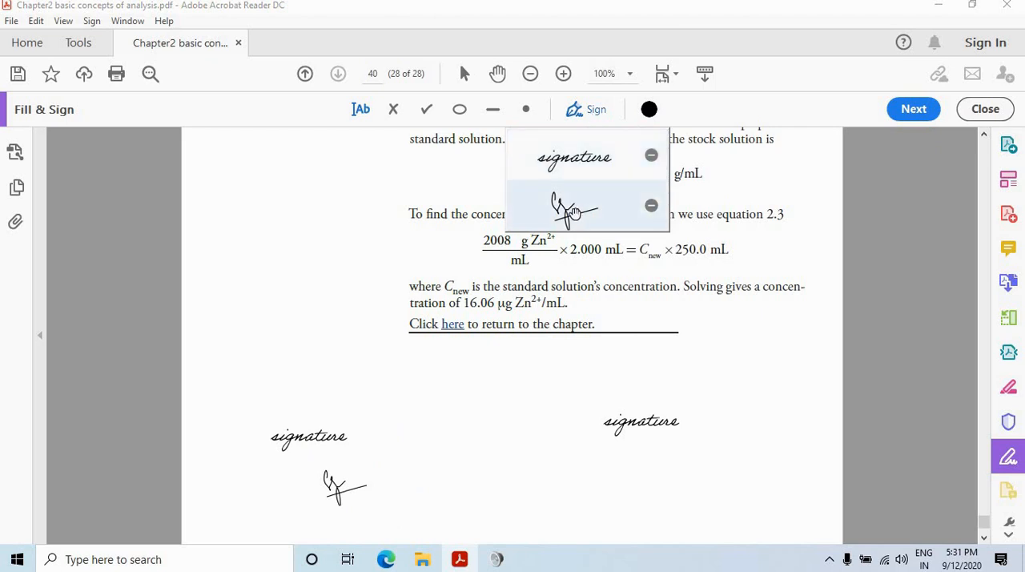
mouse_move(575, 179)
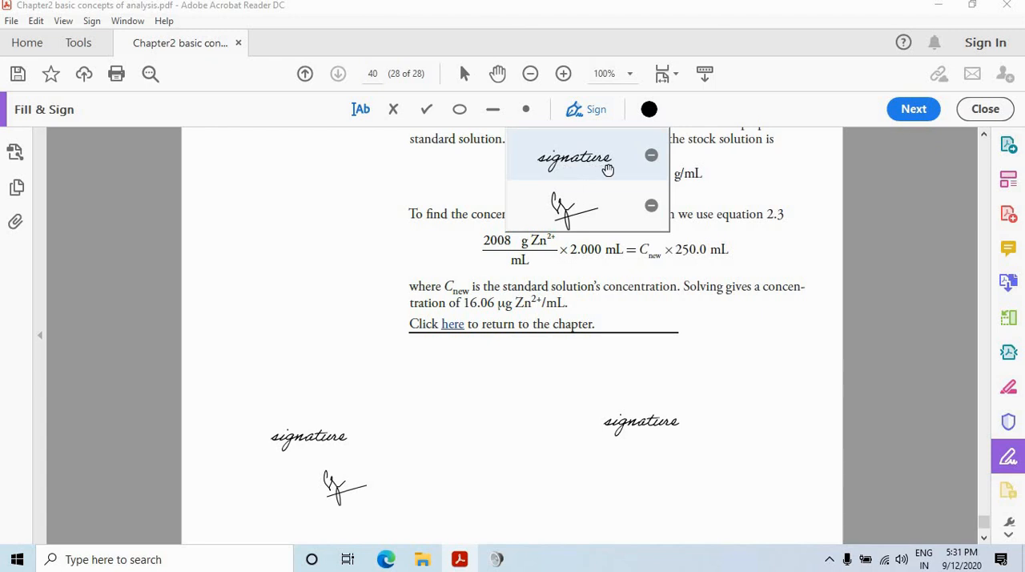
mouse_move(665, 170)
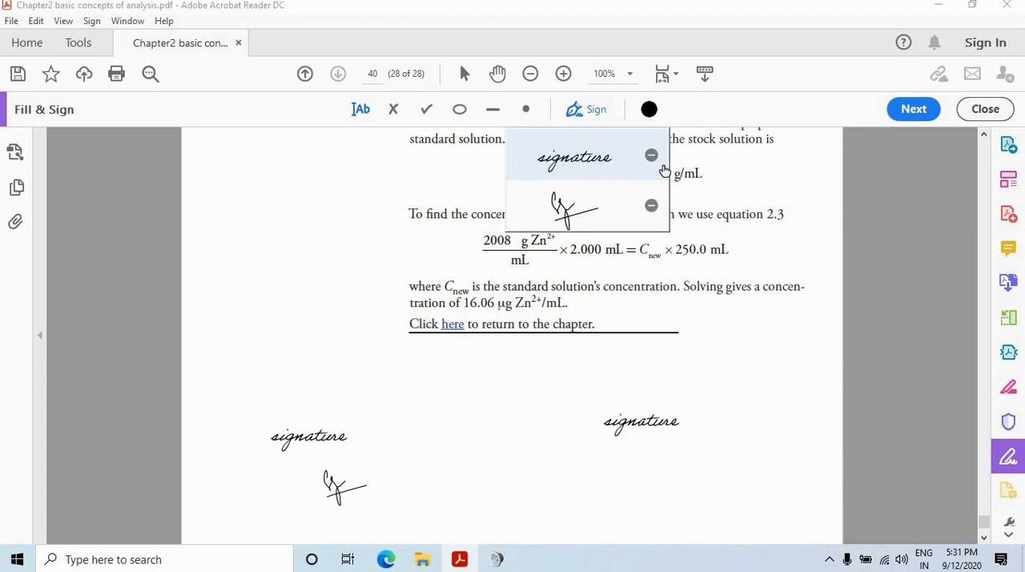
mouse_move(615, 163)
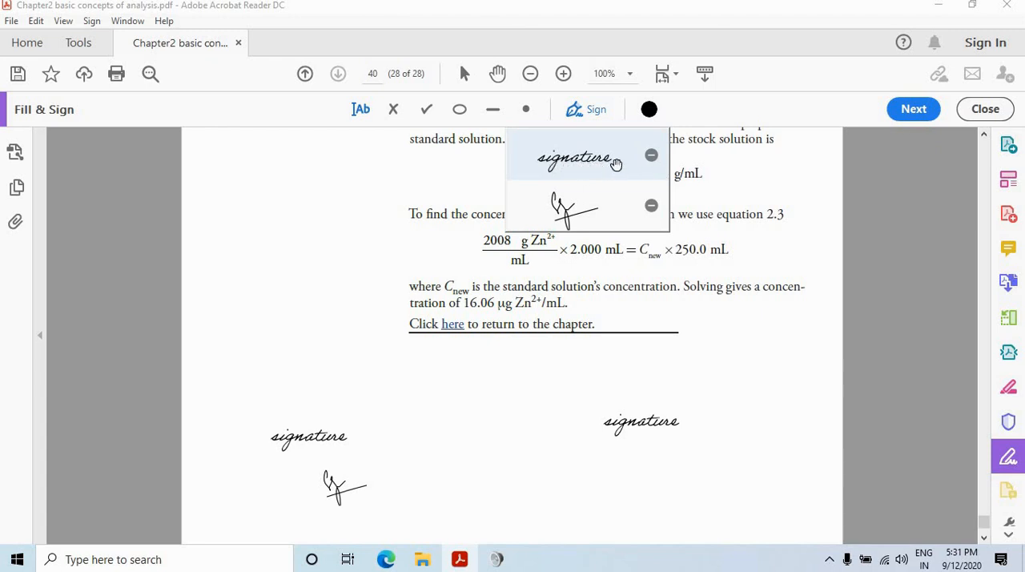